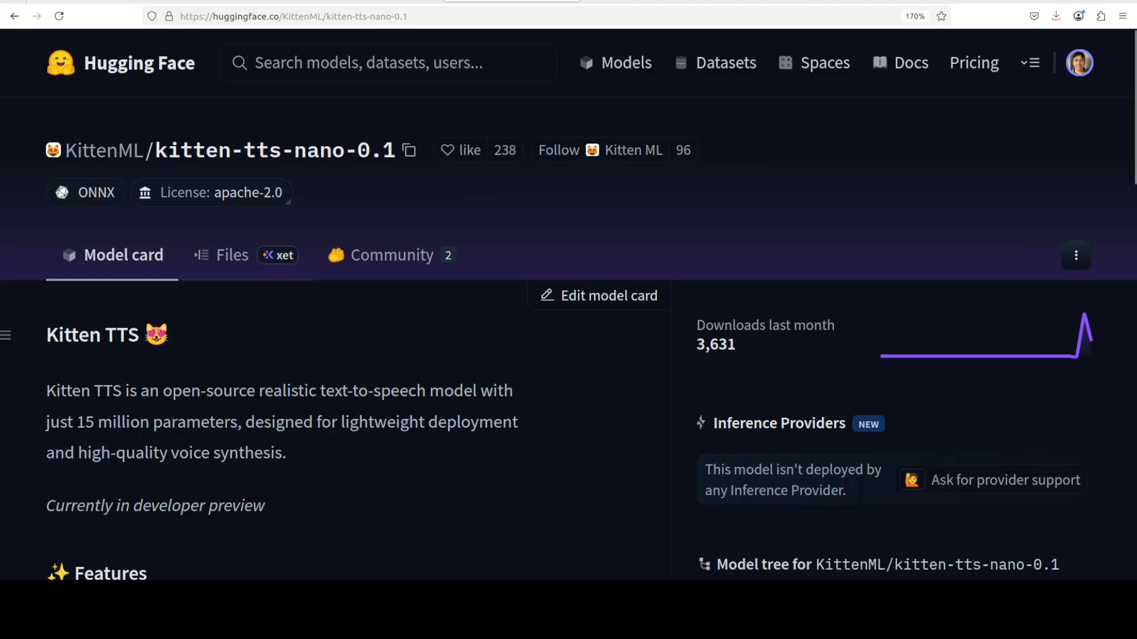
# Browse the kitten-tts-nano-0.1 repository files, then return to its model card
pyautogui.click(232, 255)
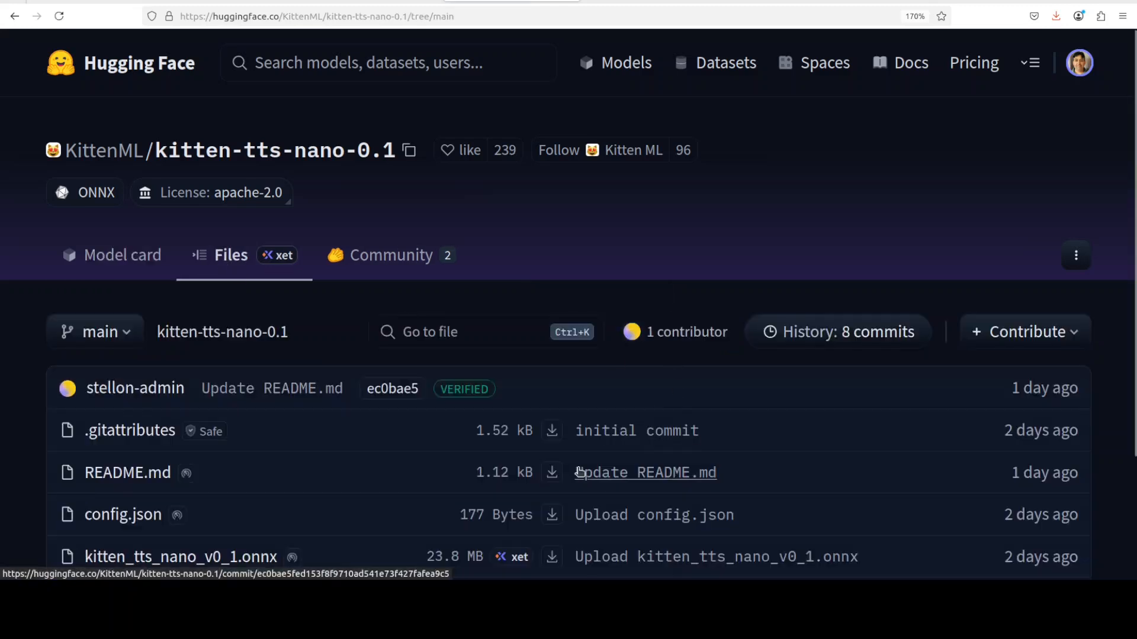
pyautogui.scroll(-3)
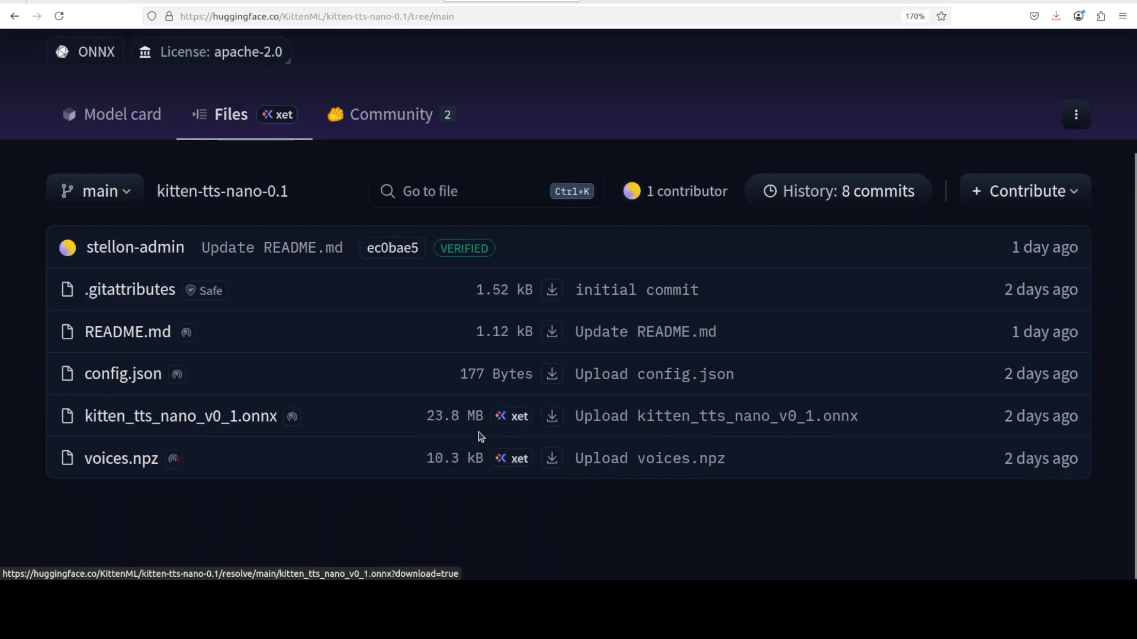
pyautogui.moveTo(122, 114)
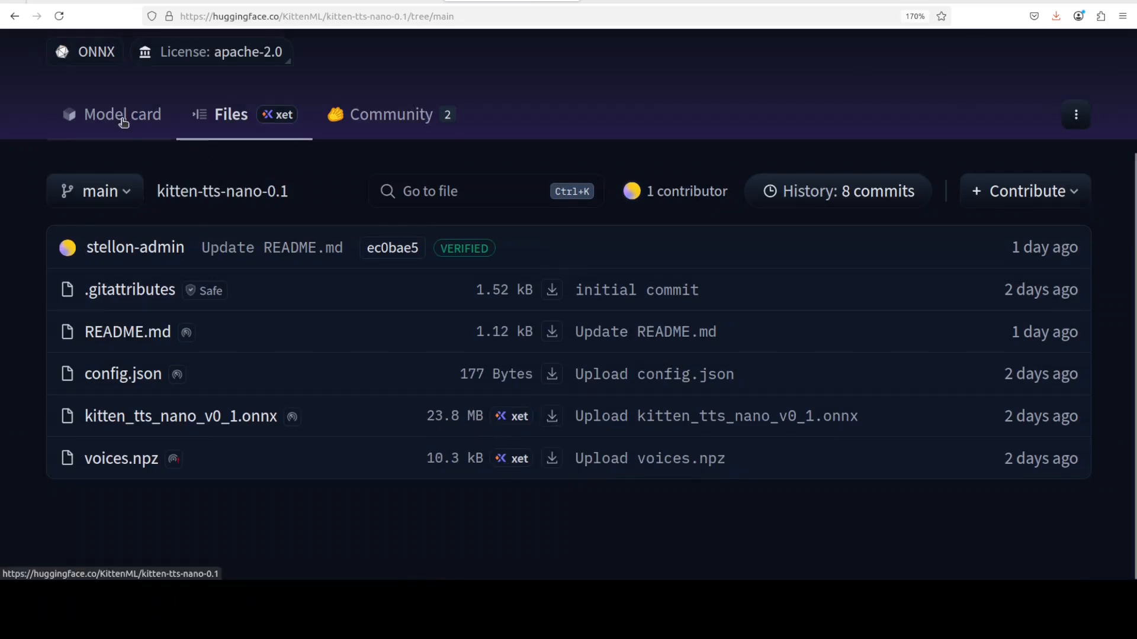
pyautogui.click(122, 113)
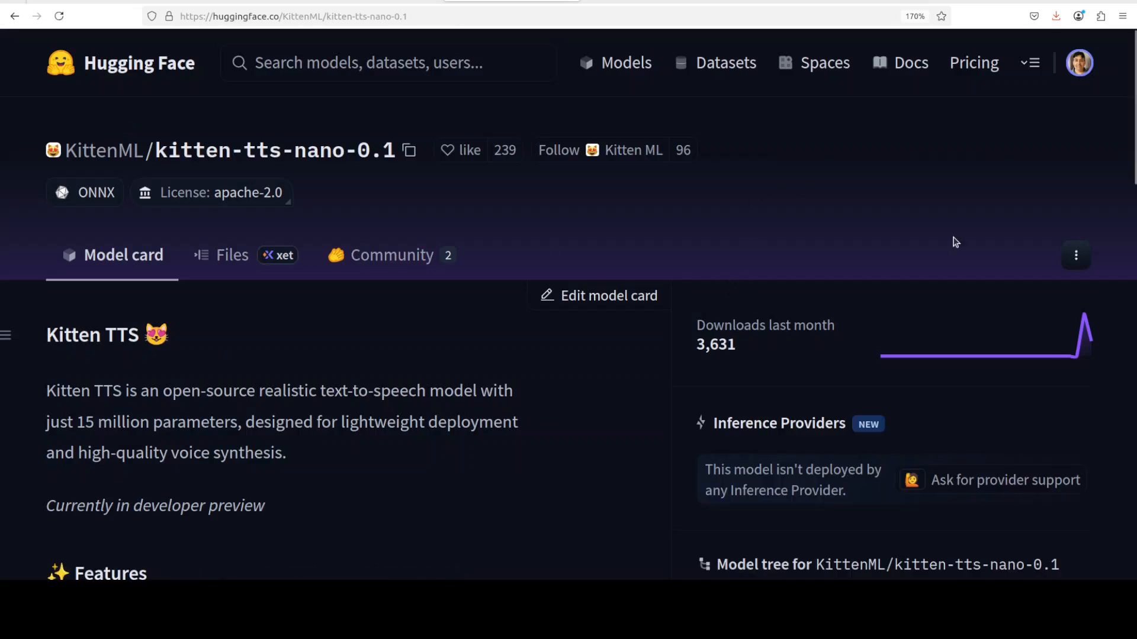
pyautogui.moveTo(936, 241)
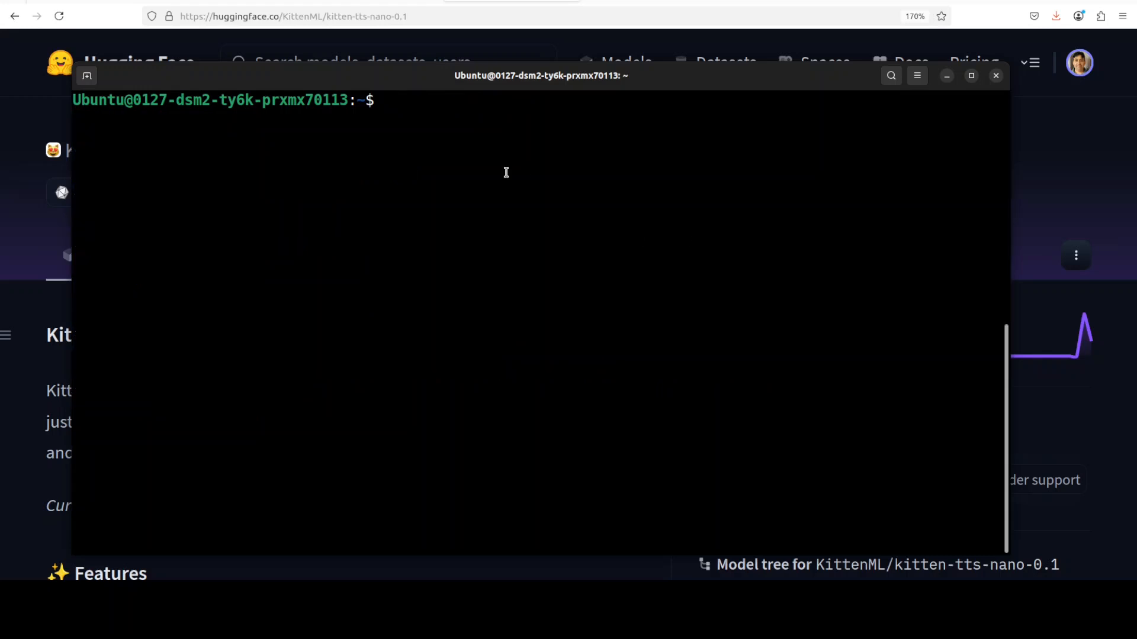
# Run 'conda create -n ai python=3.11 -y && conda activate ai' in the terminal
pyautogui.write('conda create -n ai python=3.11 -y && conda activate ai')
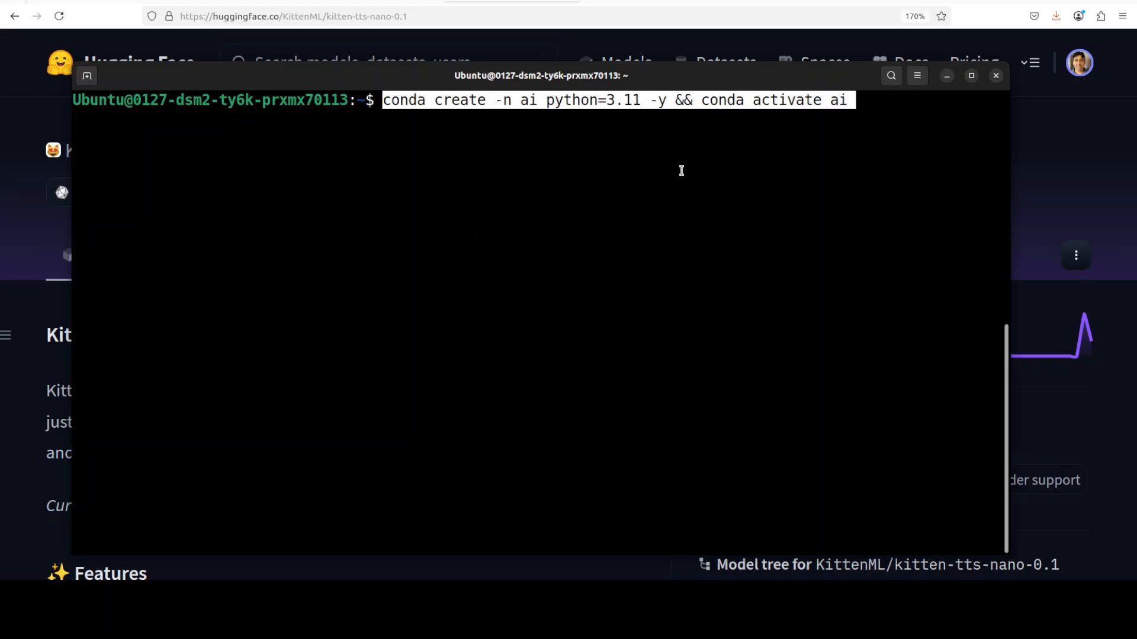
pyautogui.press('Return')
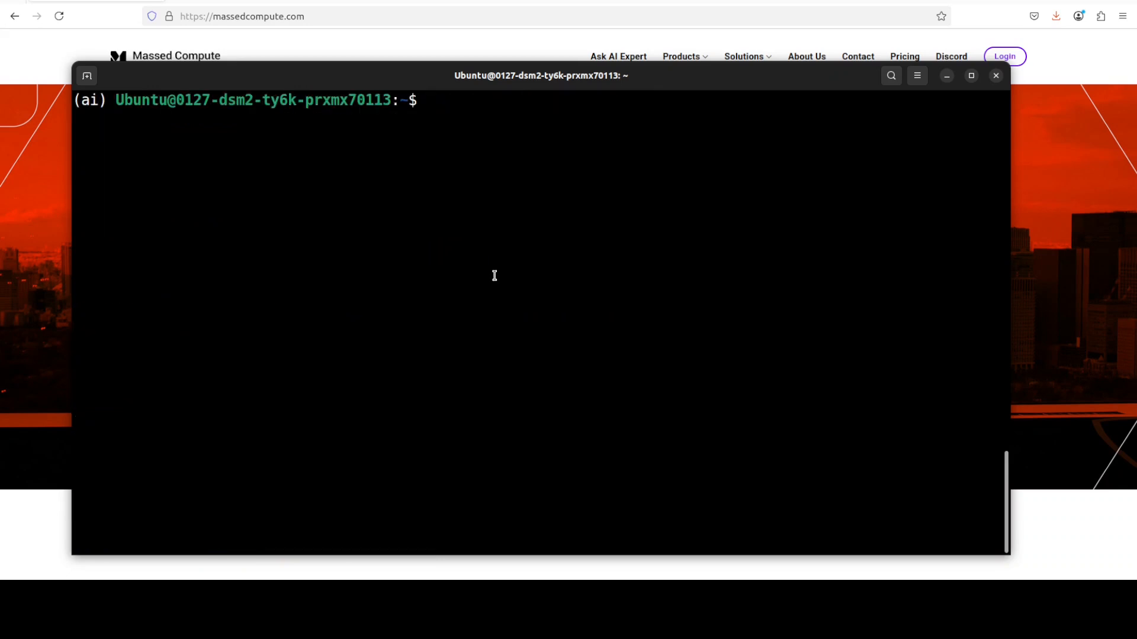
pyautogui.write('pip install https://github.com/KittenML/KittenTTS/releases/download/0.1/kittentts-0.1.0-py3-none-any.whl')
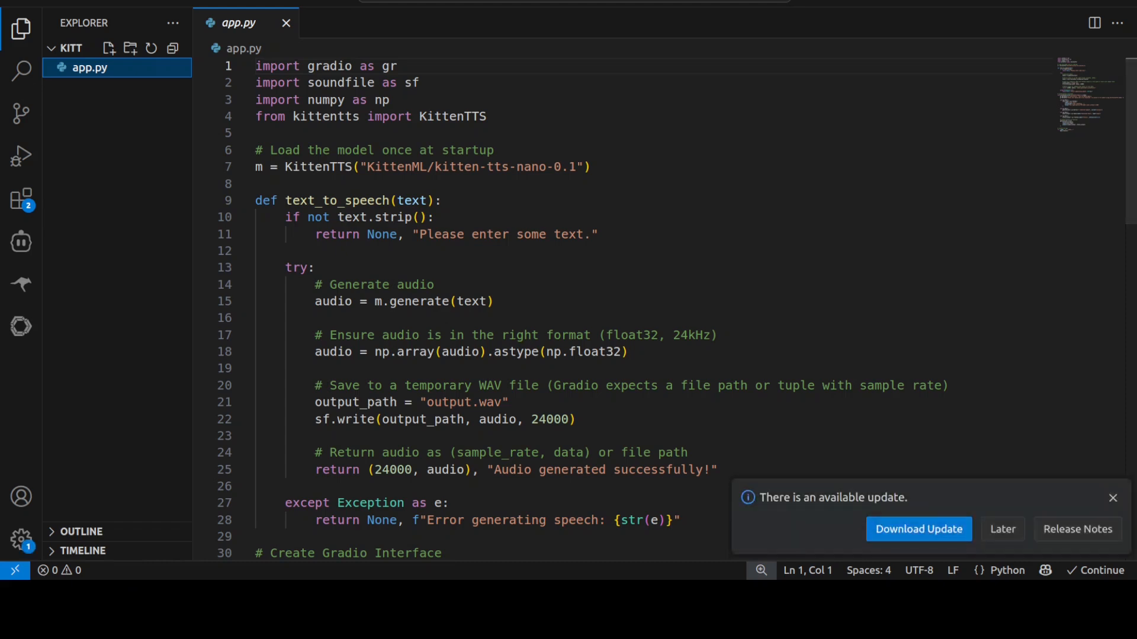
# Dismiss the VS Code update notice and scroll through app.py's speech-generation code
pyautogui.click(1112, 498)
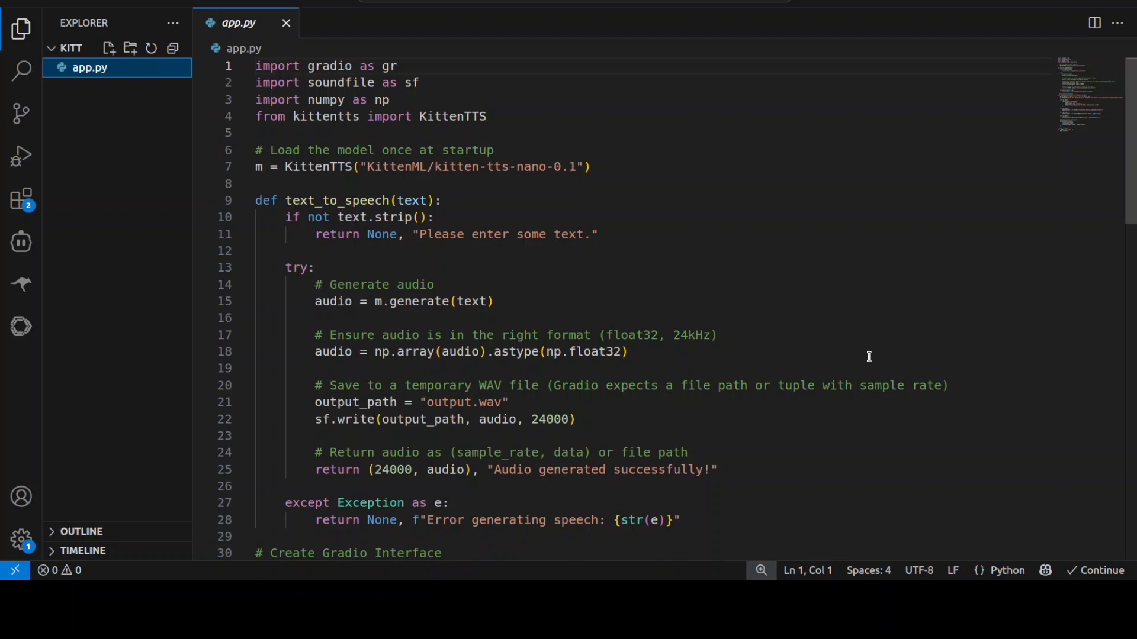
pyautogui.moveTo(692, 369)
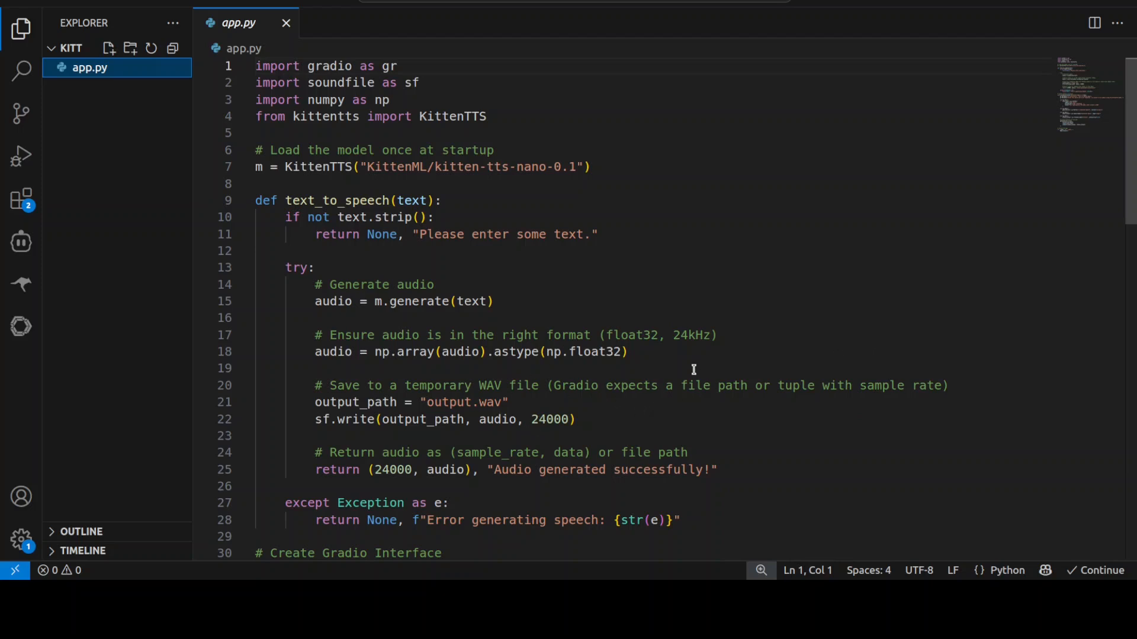
pyautogui.moveTo(446, 167)
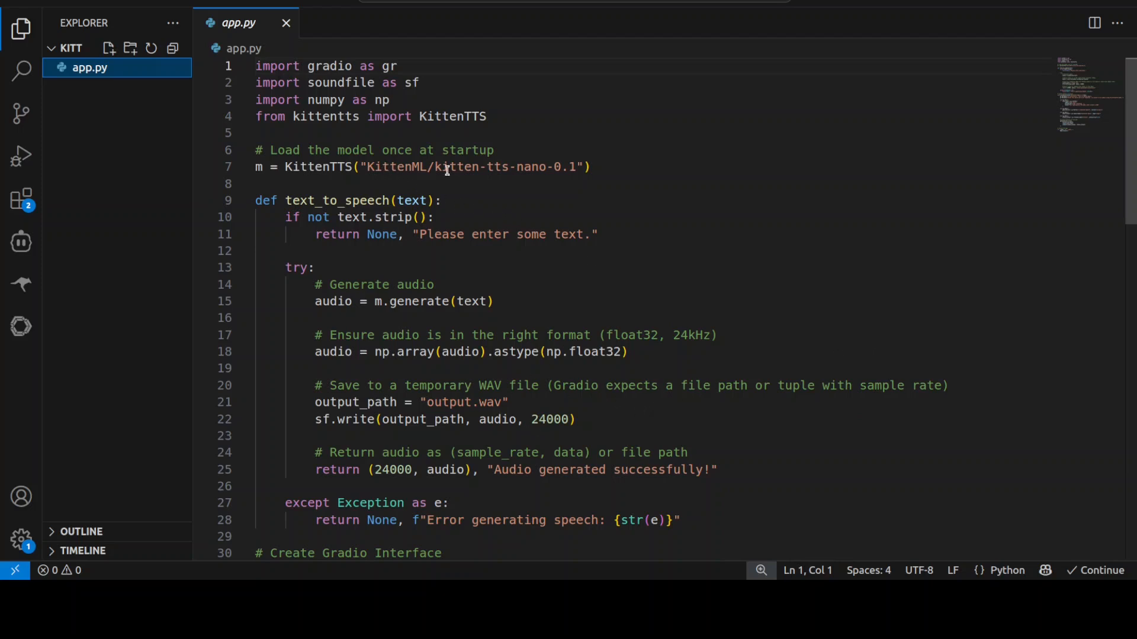
pyautogui.moveTo(384, 167); pyautogui.dragTo(571, 167)
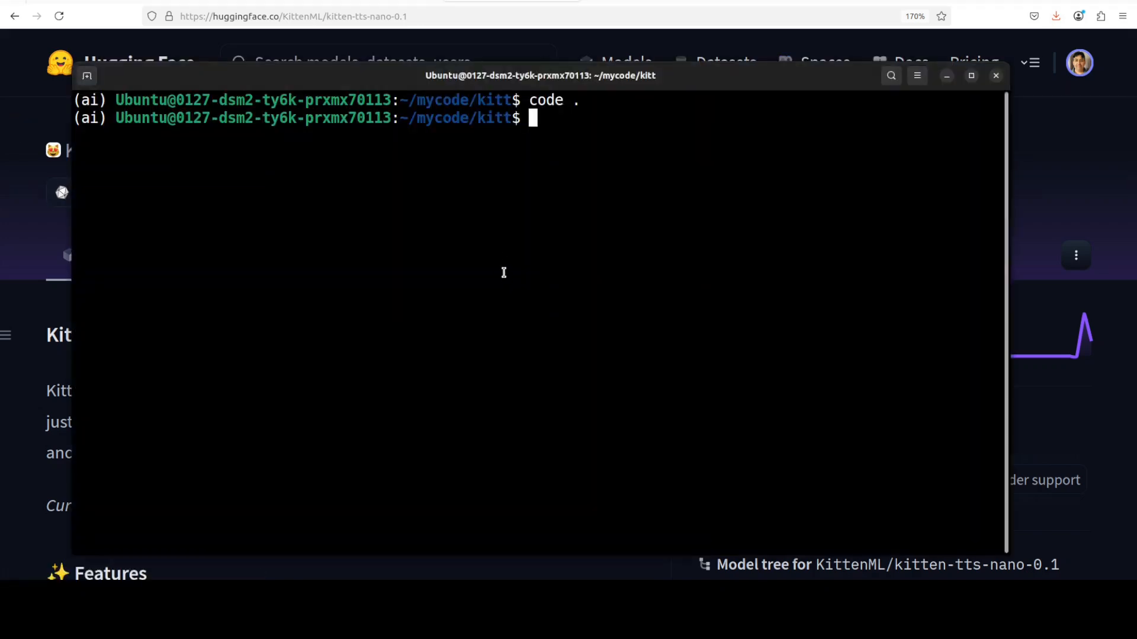
# Enter the 'python app.py' launch command for the kitt app
pyautogui.write('python a')
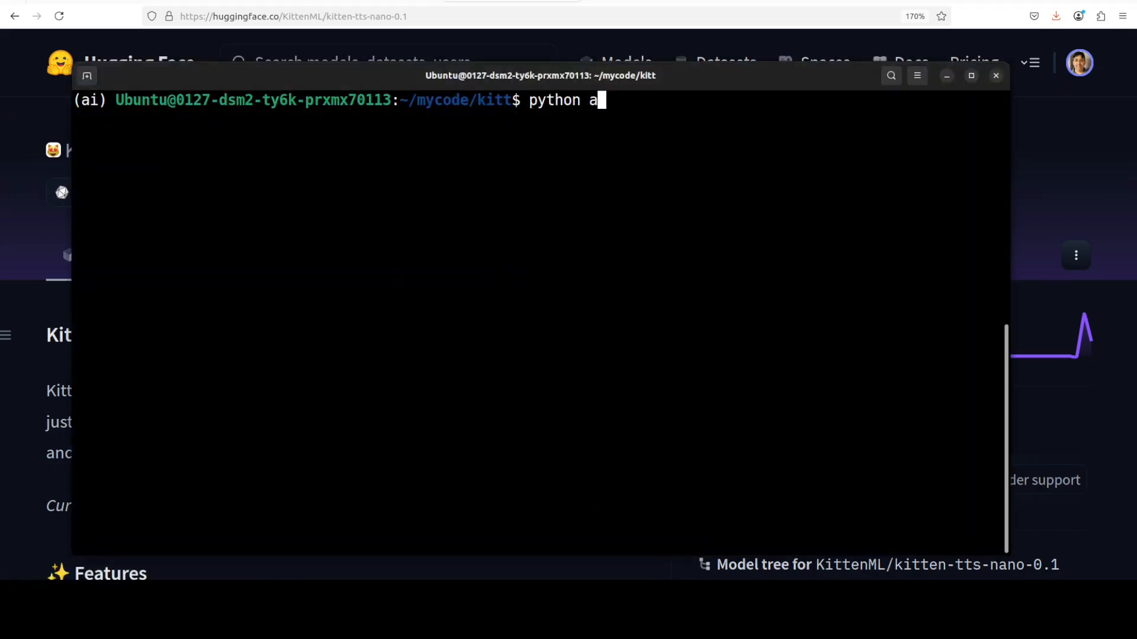
pyautogui.write('pp.py')
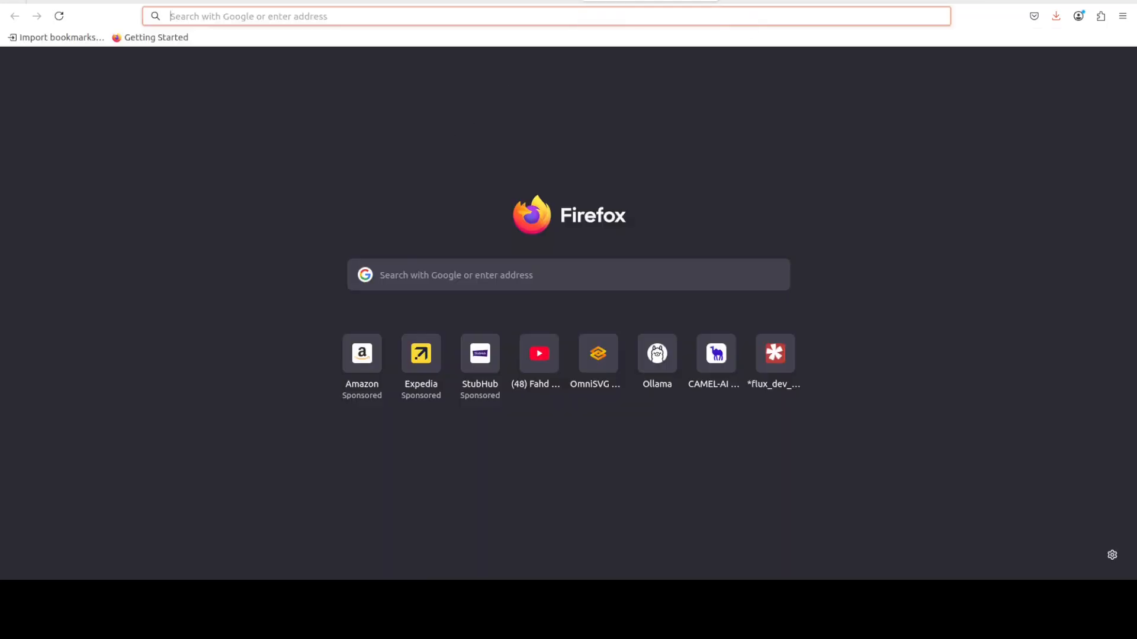
# Load localhost:7860, focus the sample sentence, and view the voice options
pyautogui.write('localhost:7860')
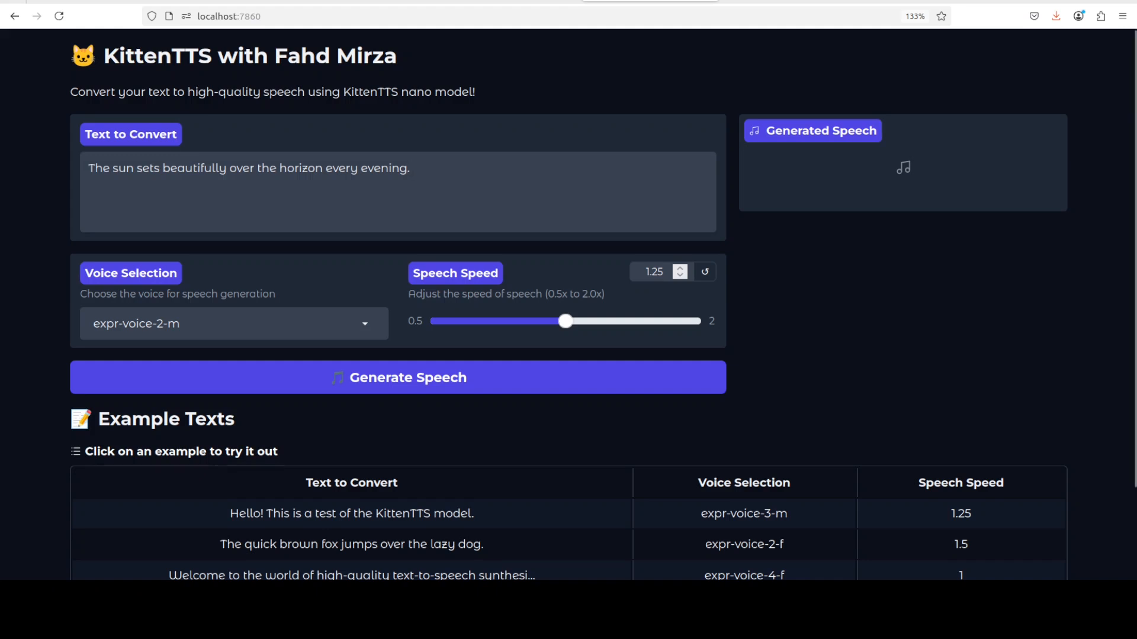
pyautogui.click(411, 168)
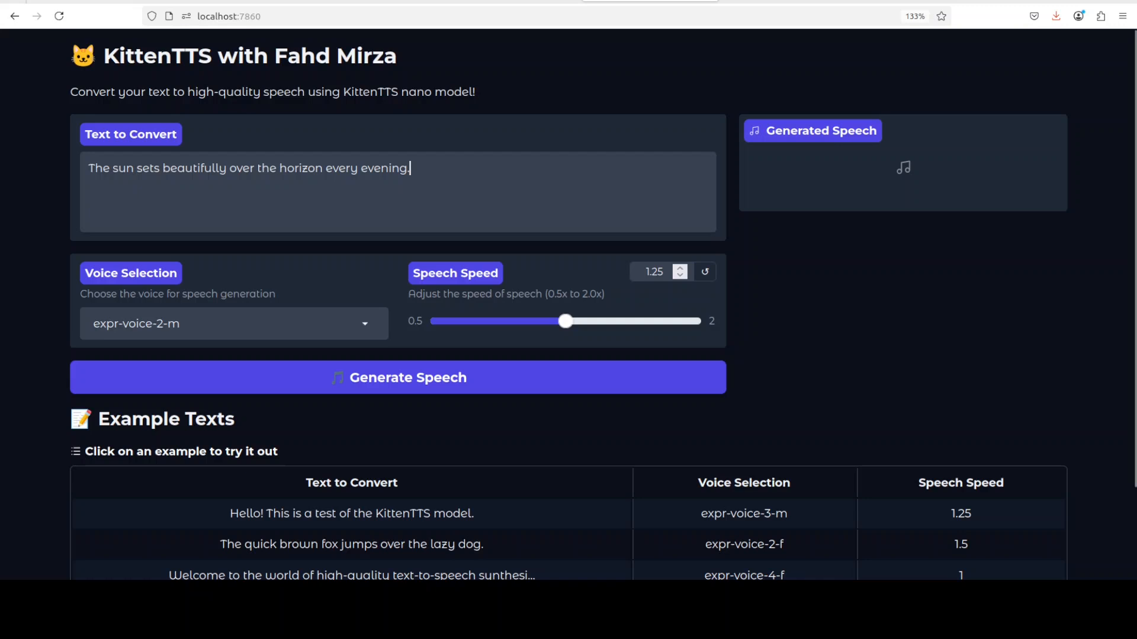
pyautogui.click(233, 323)
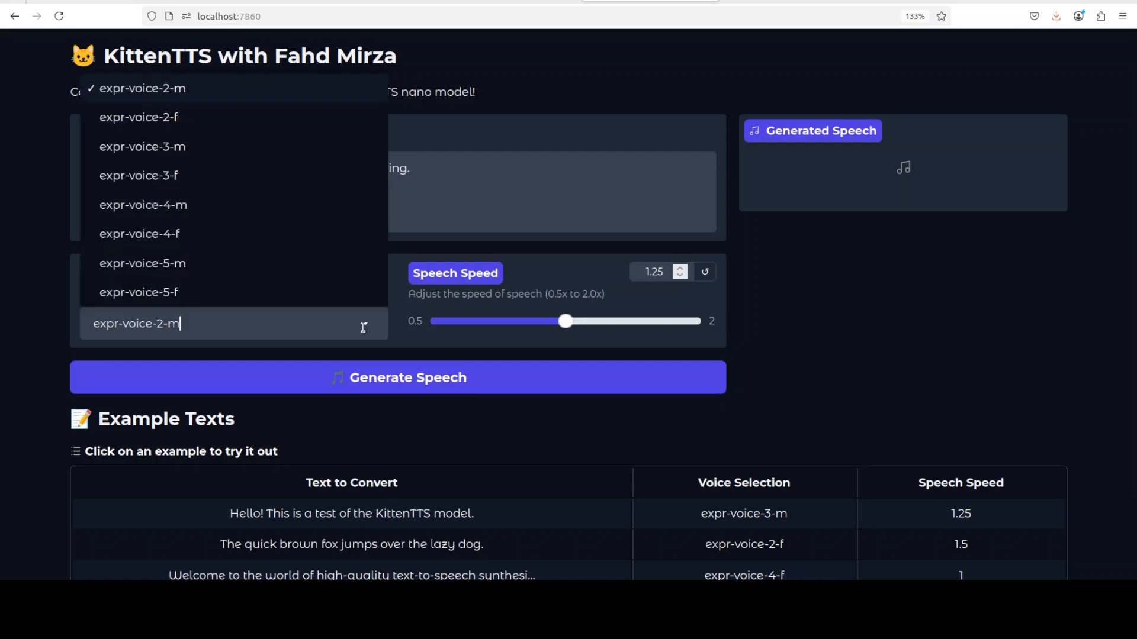
pyautogui.moveTo(181, 131)
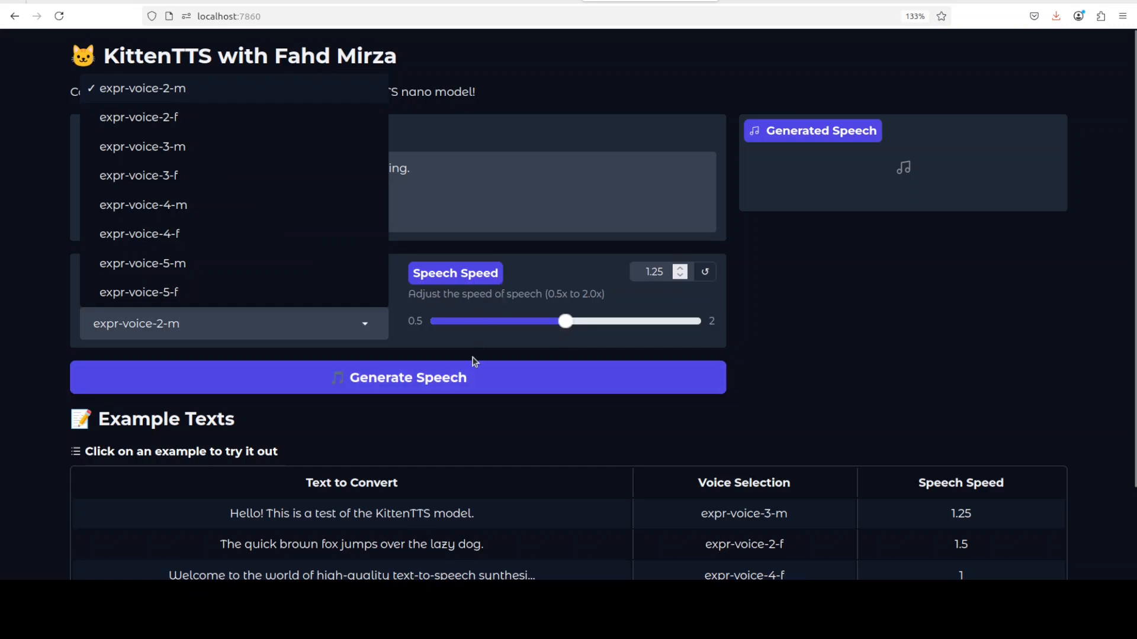
# Generate the sunset sentence with expr-voice-2-m at speed 1.25 and replay the clip
pyautogui.click(398, 377)
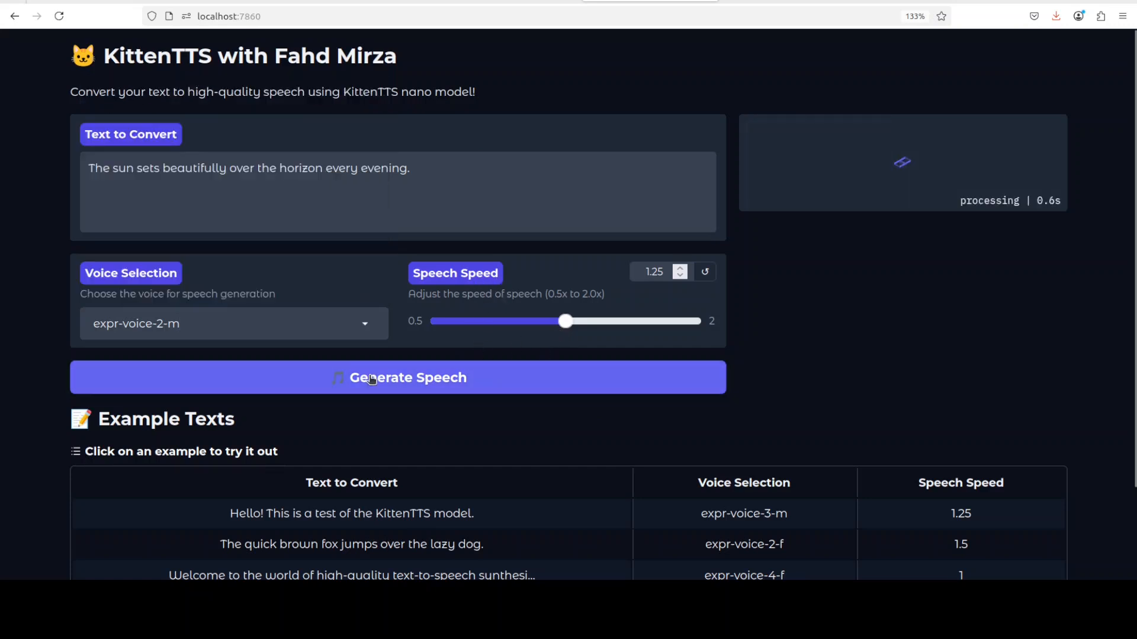
pyautogui.click(399, 377)
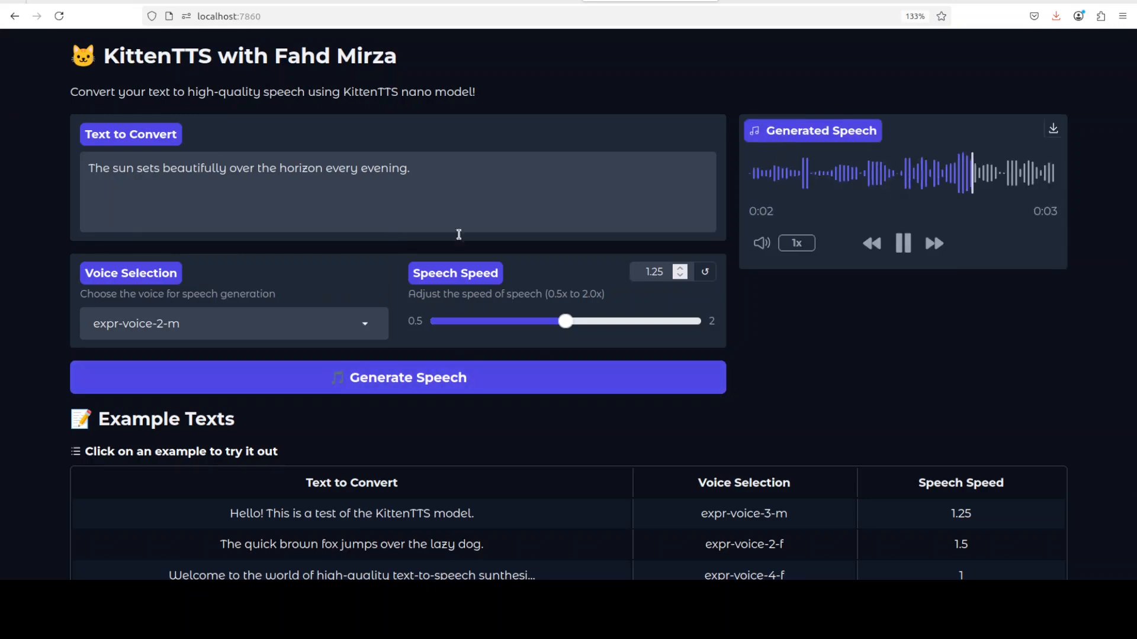
pyautogui.click(902, 243)
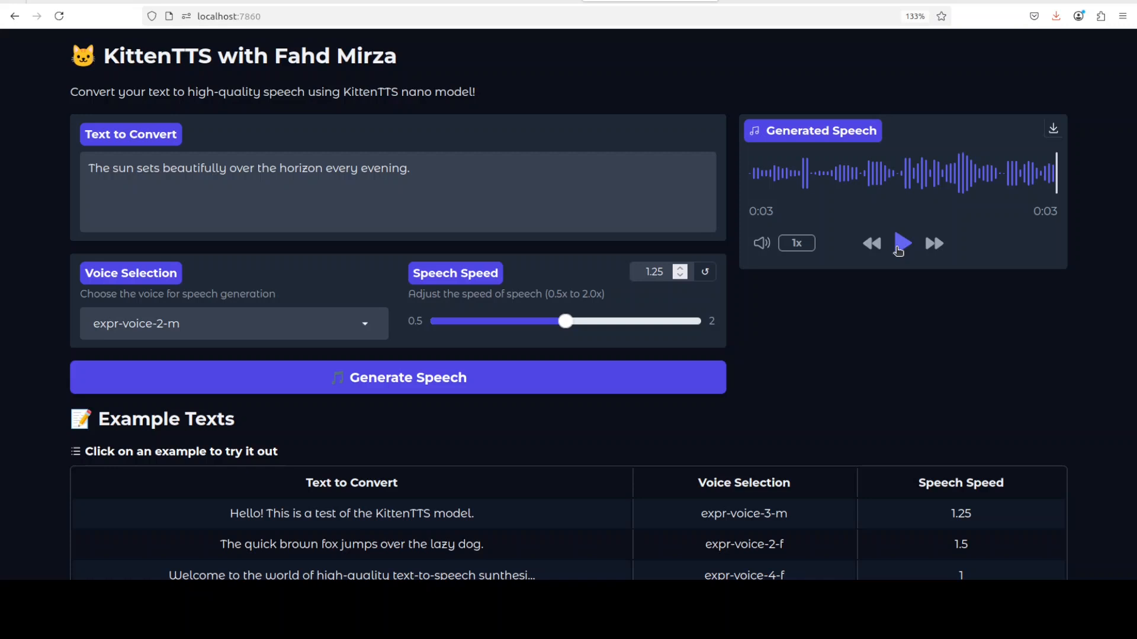
pyautogui.click(902, 243)
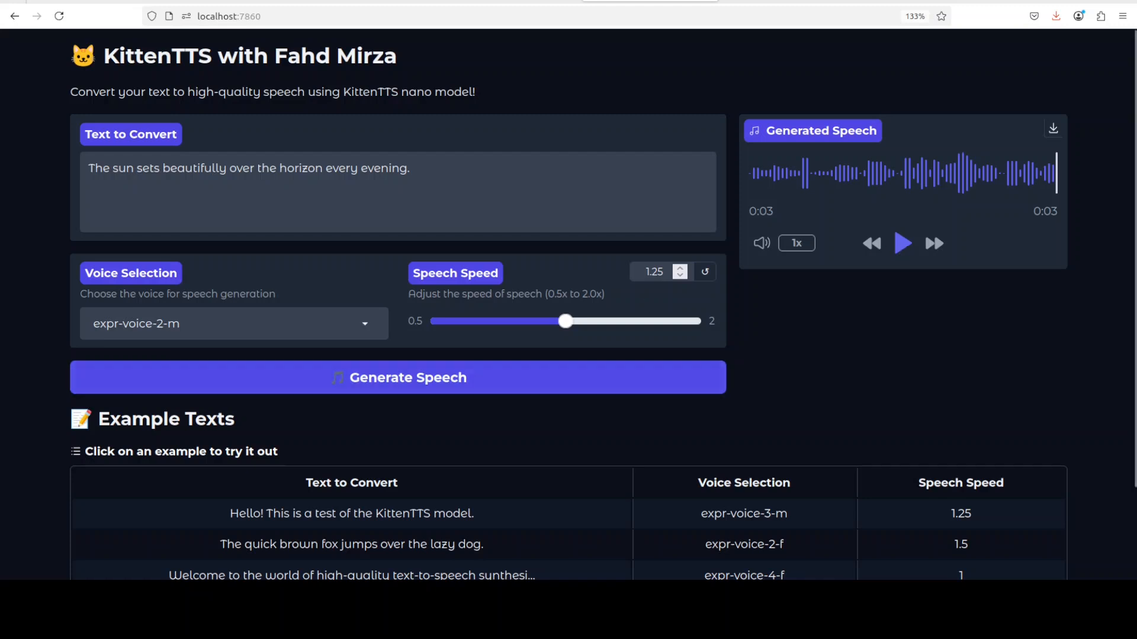
# Download the eight-second GPU sentence clip as a WAV file
pyautogui.click(1056, 16)
pyautogui.write('I love exploring new technologies and building smart applications. This audio is generated by KittenTTS without any need for a GPU.')
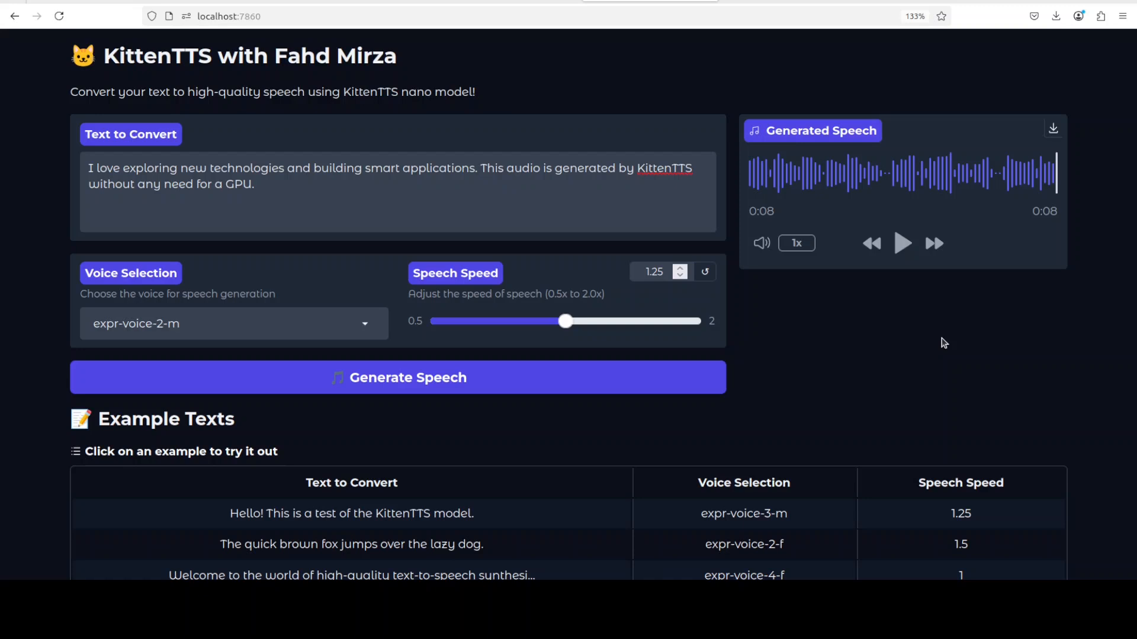
pyautogui.moveTo(1065, 138)
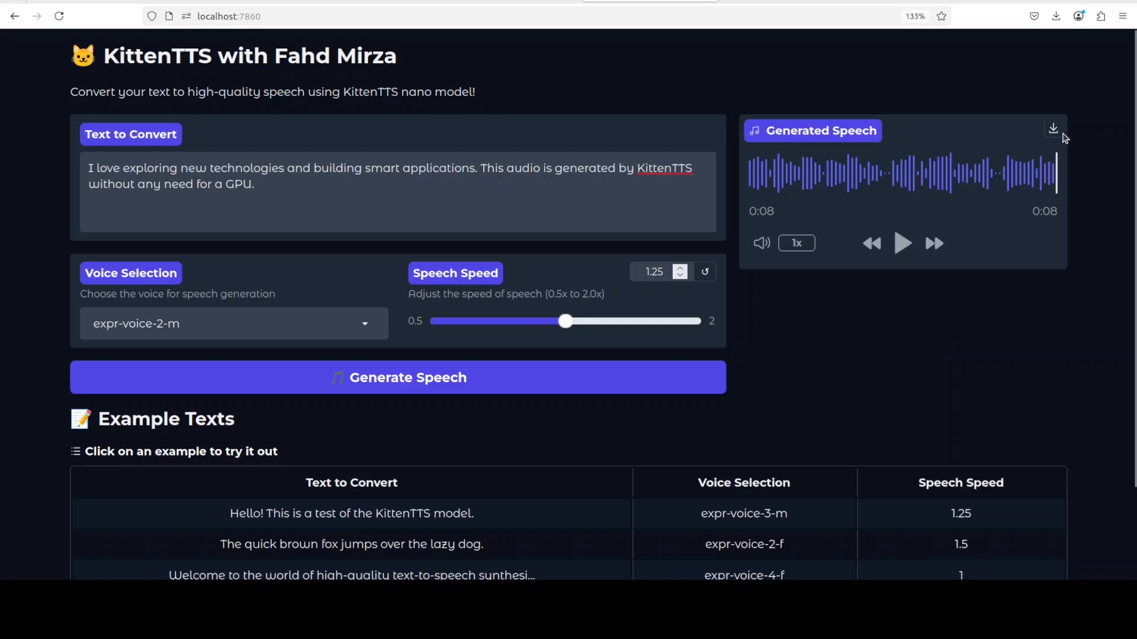
pyautogui.moveTo(1024, 246)
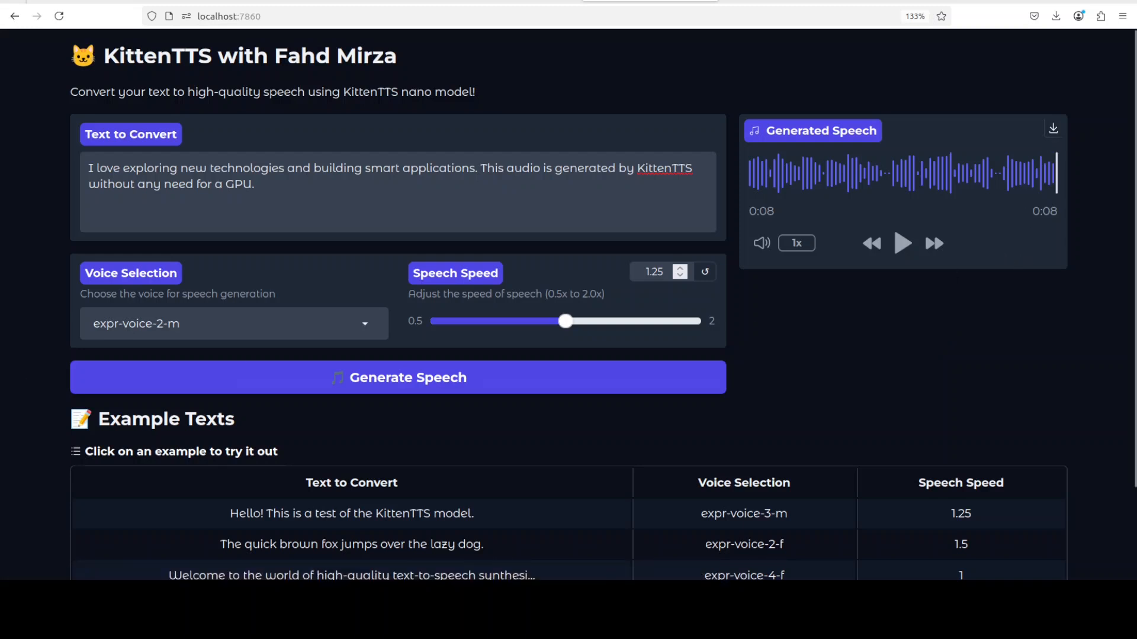
pyautogui.click(1055, 16)
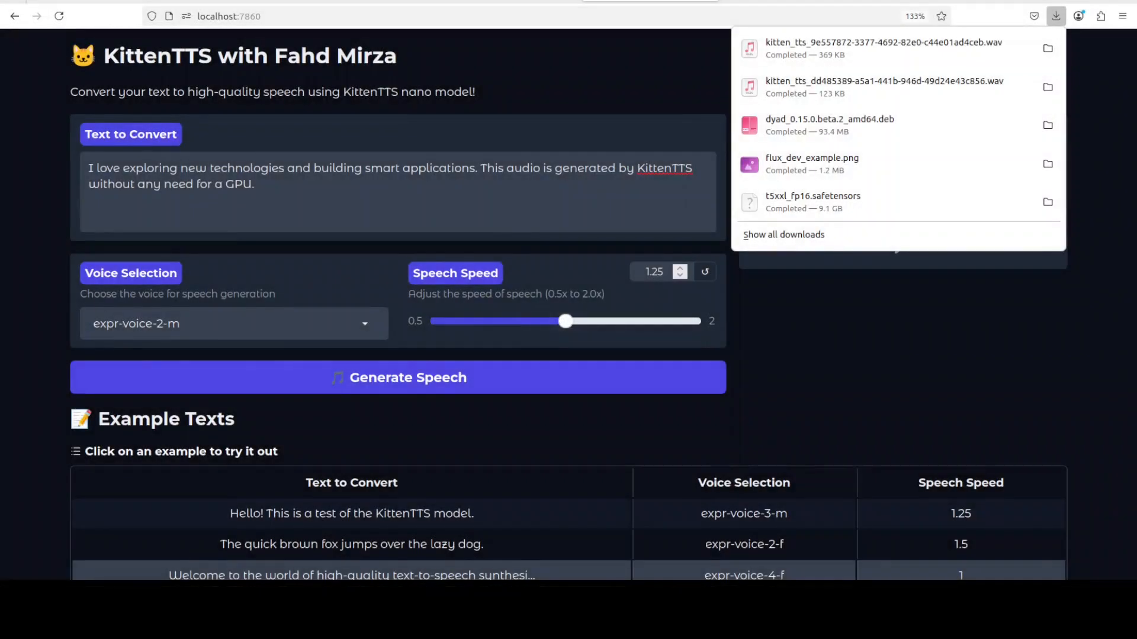
pyautogui.moveTo(771, 356)
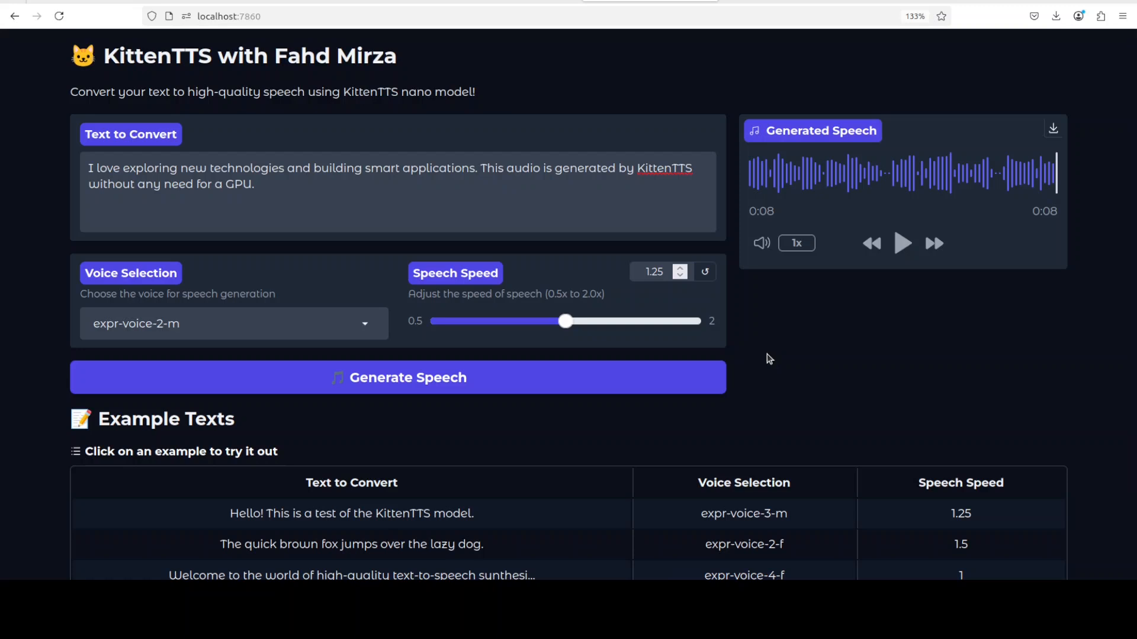
pyautogui.moveTo(789, 352)
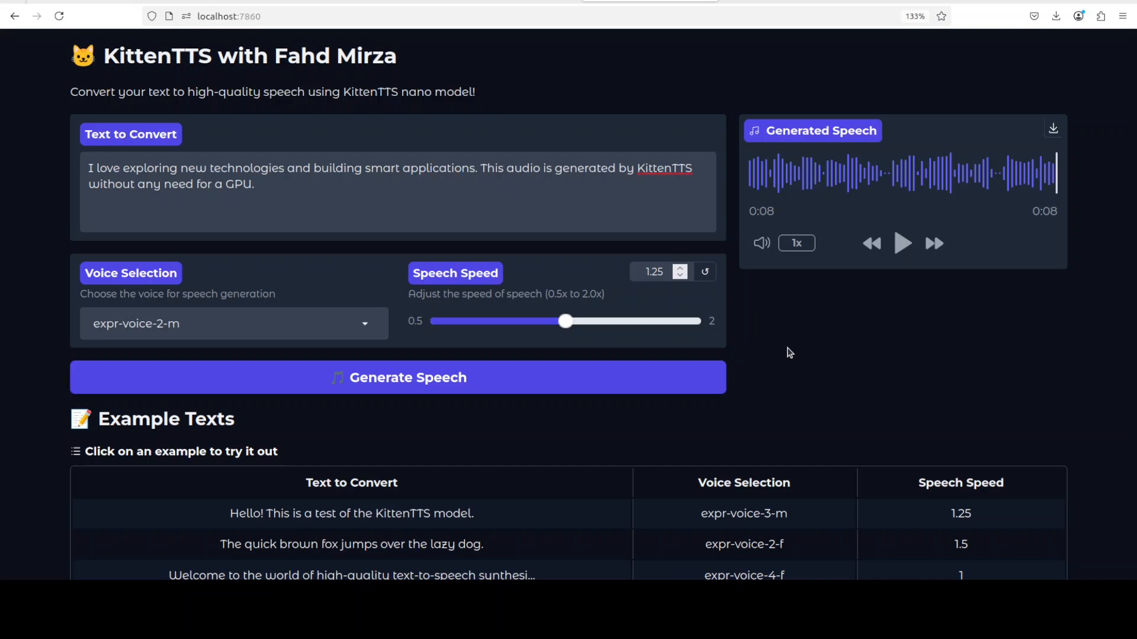
pyautogui.moveTo(802, 342)
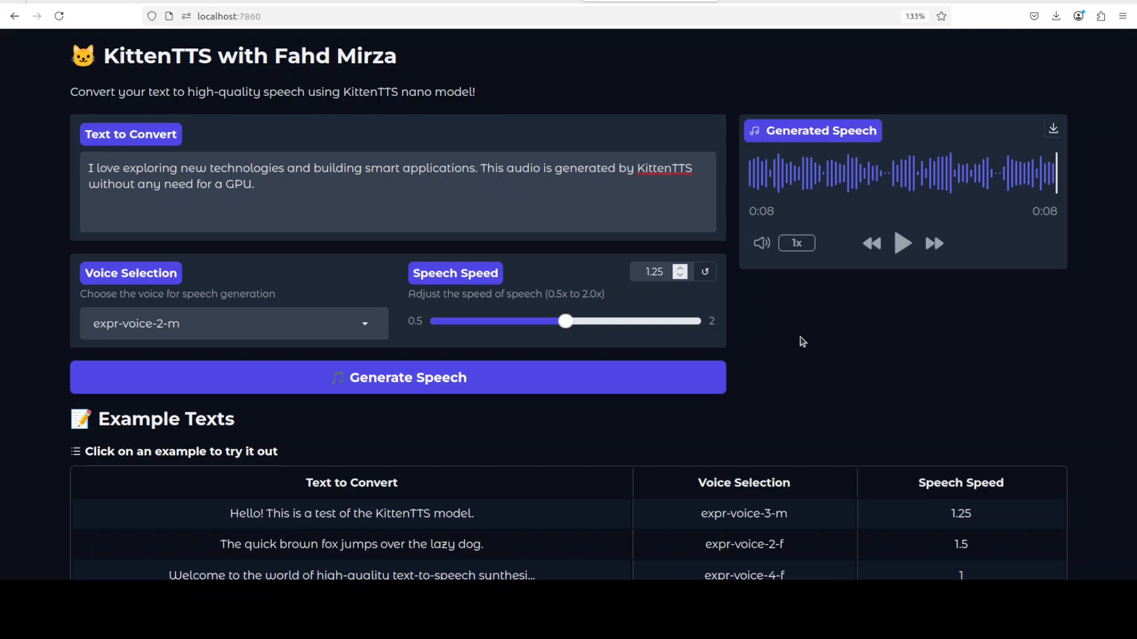
pyautogui.moveTo(511, 208)
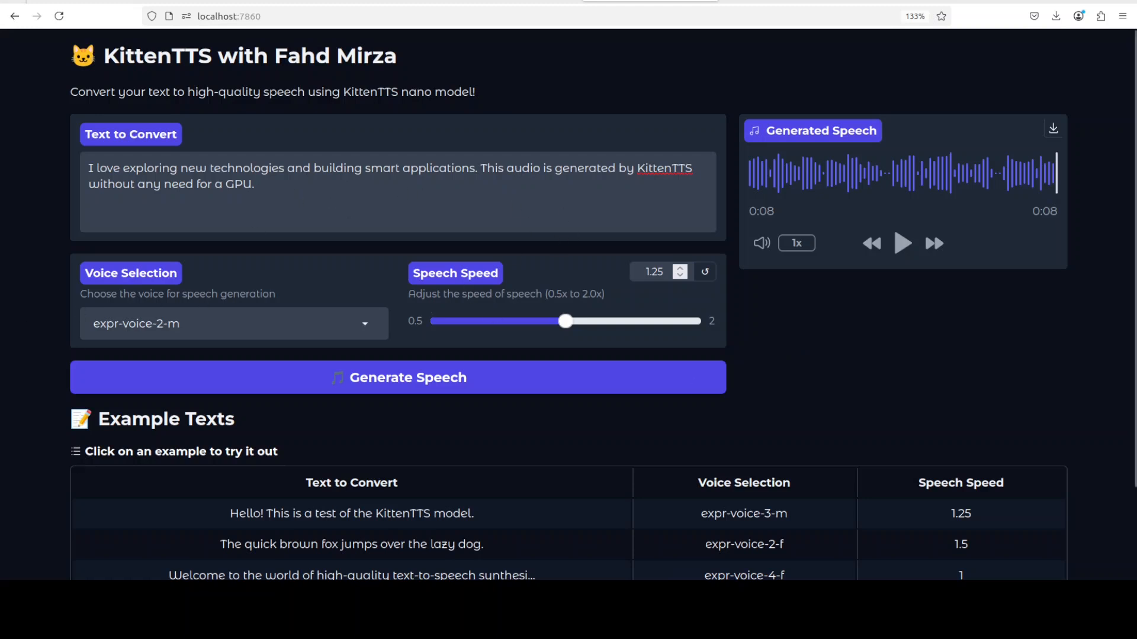
# Switch to expr-voice-4-f, regenerate the GPU sentence, and play the nine-second clip
pyautogui.click(234, 323)
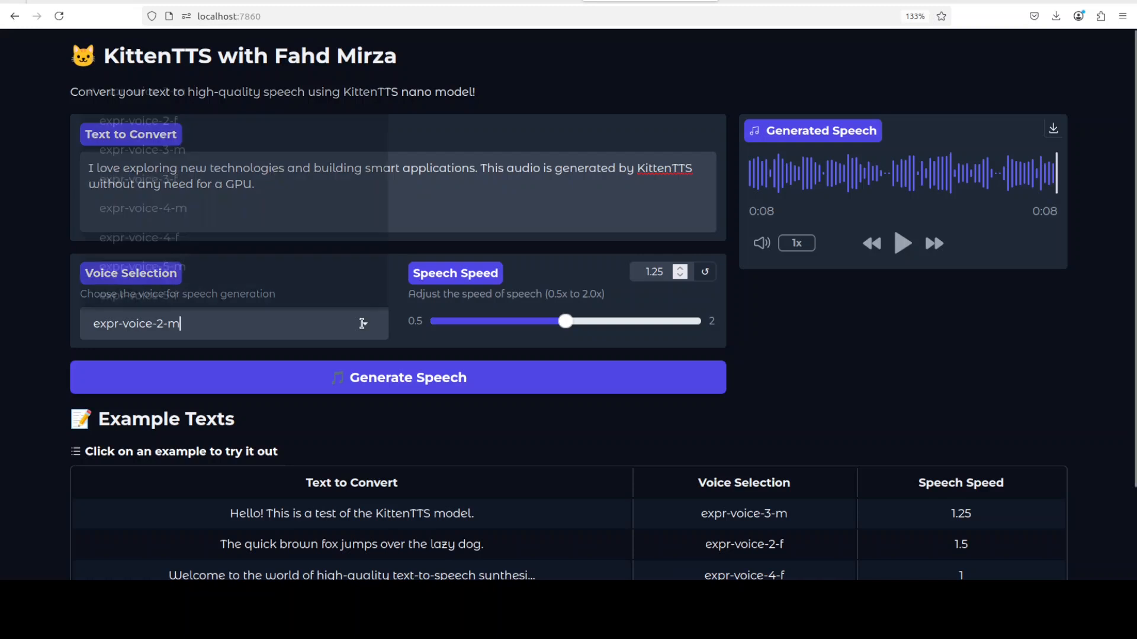
pyautogui.click(232, 323)
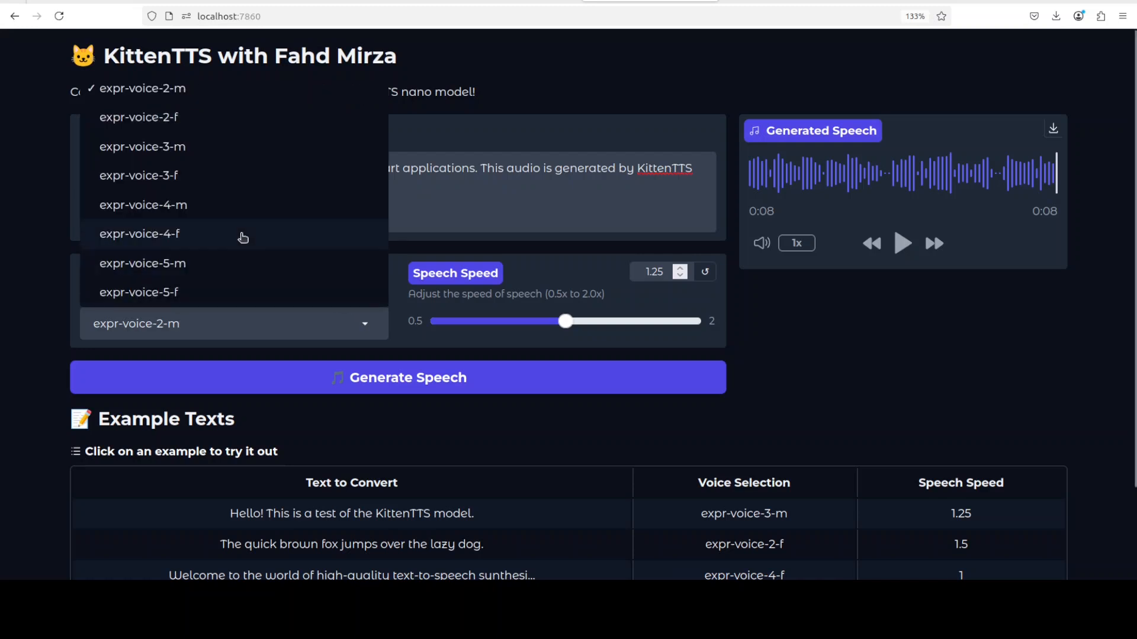
pyautogui.click(139, 234)
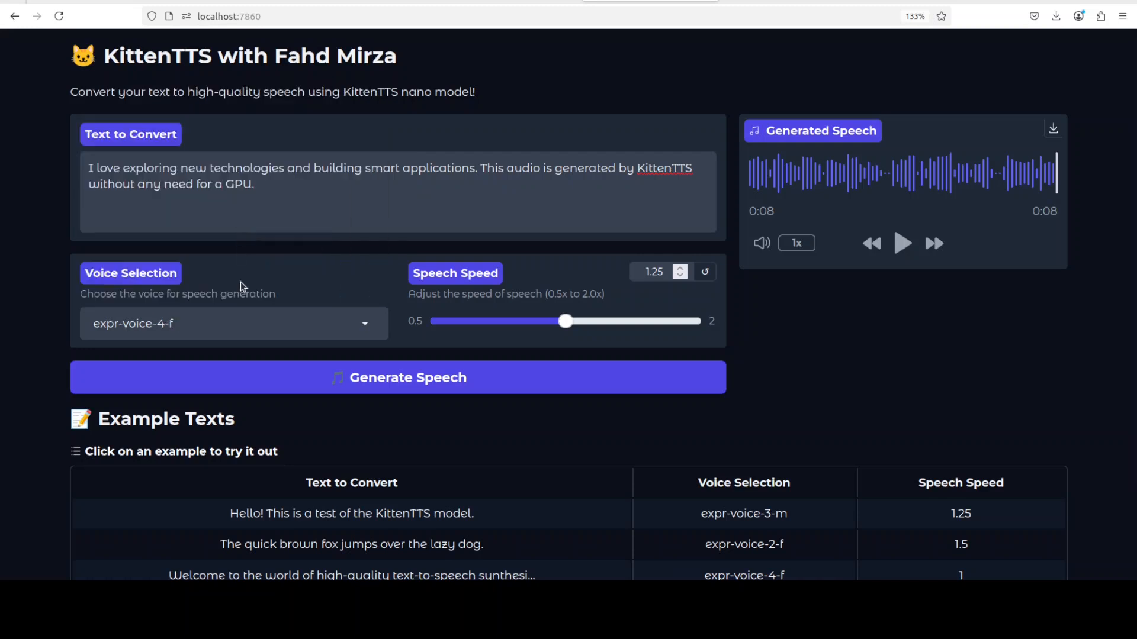
pyautogui.click(398, 377)
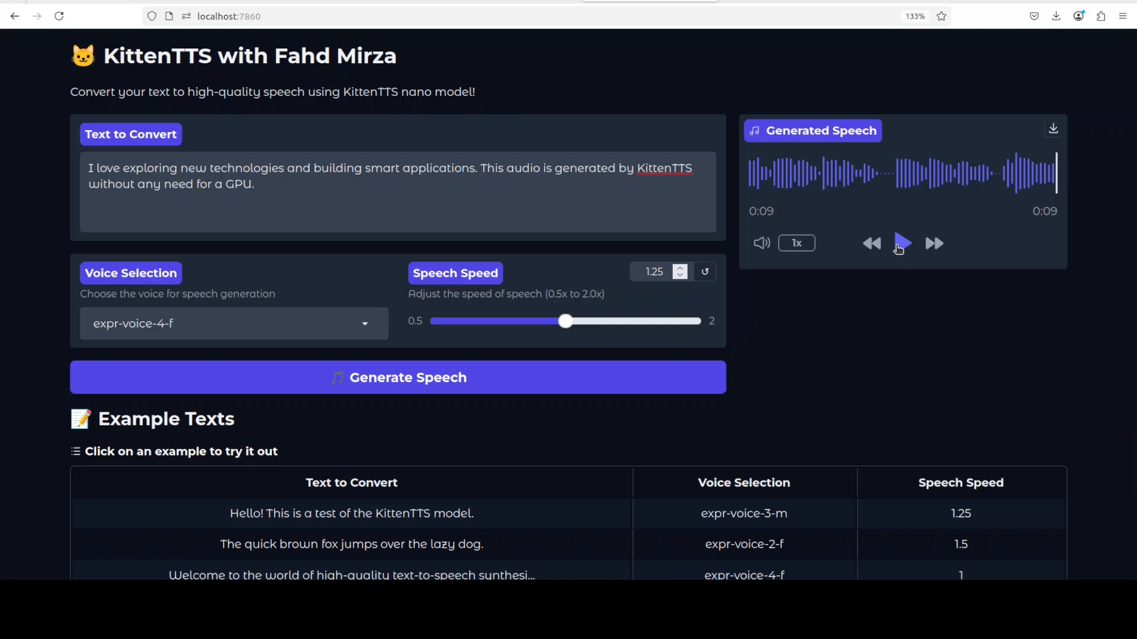
pyautogui.click(902, 242)
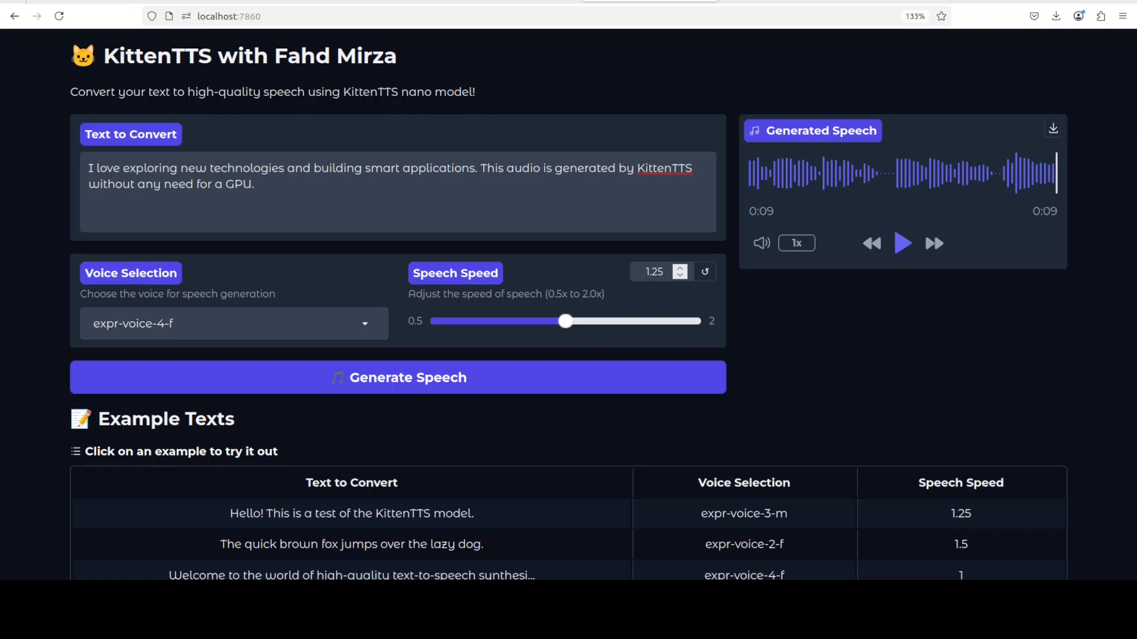
# Voice the like-and-subscribe passage with expr-voice-5-f and play the 15-second clip
pyautogui.click(397, 377)
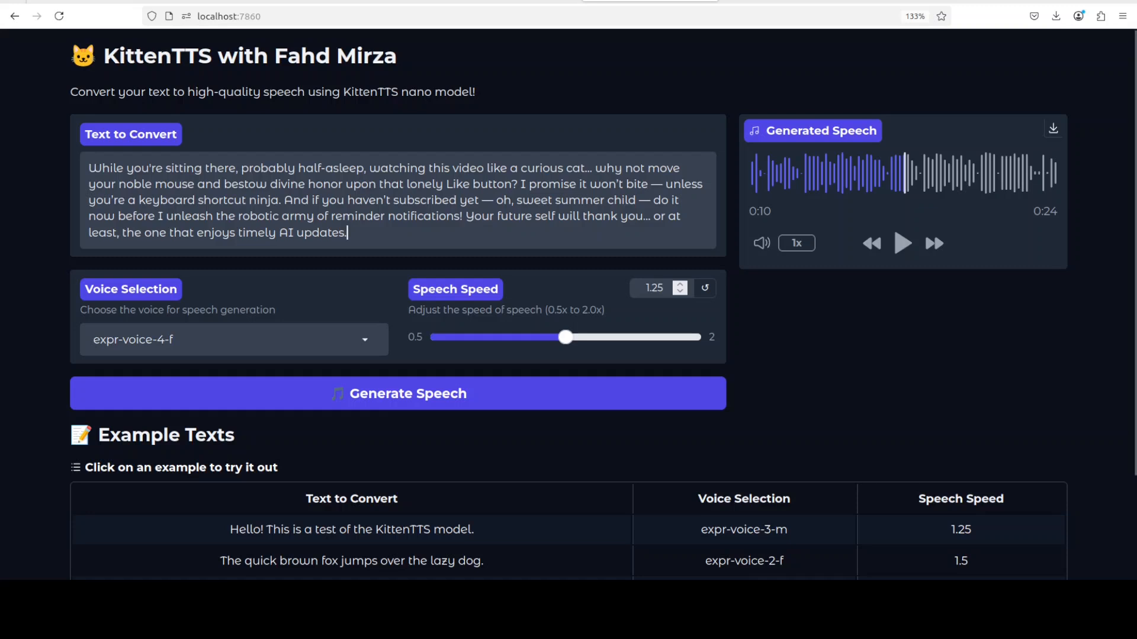
pyautogui.click(232, 339)
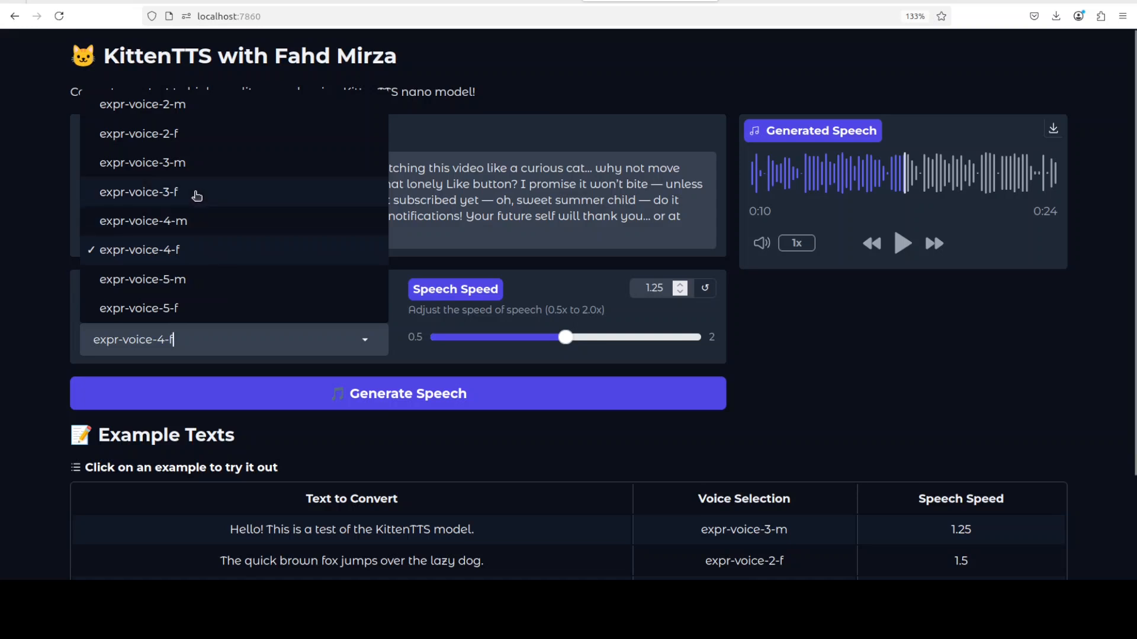
pyautogui.click(139, 308)
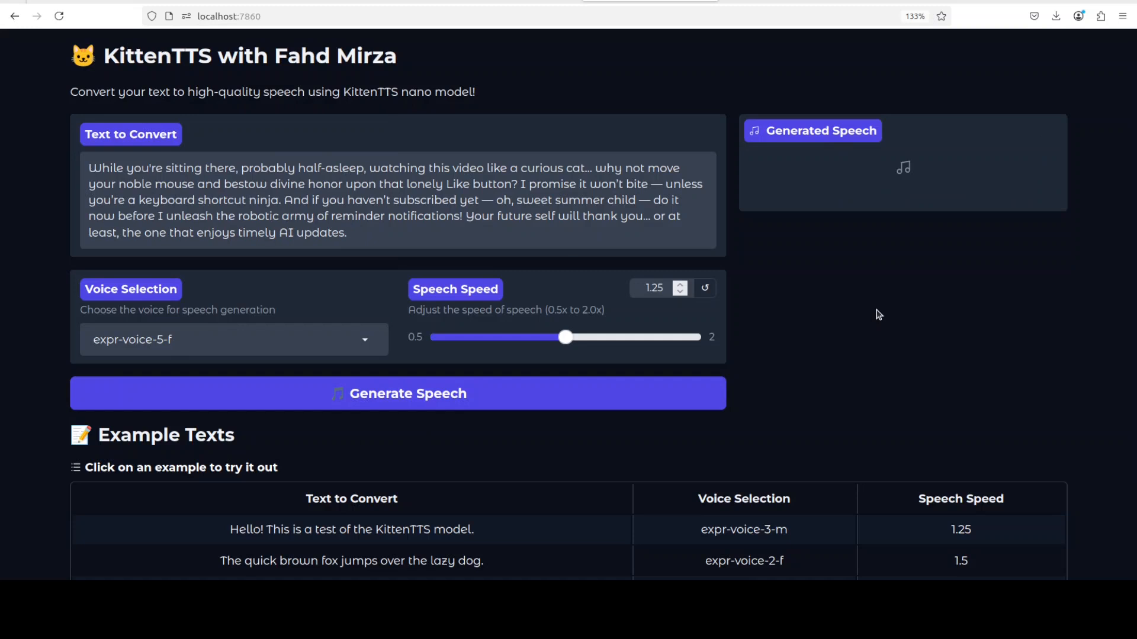
pyautogui.moveTo(957, 198)
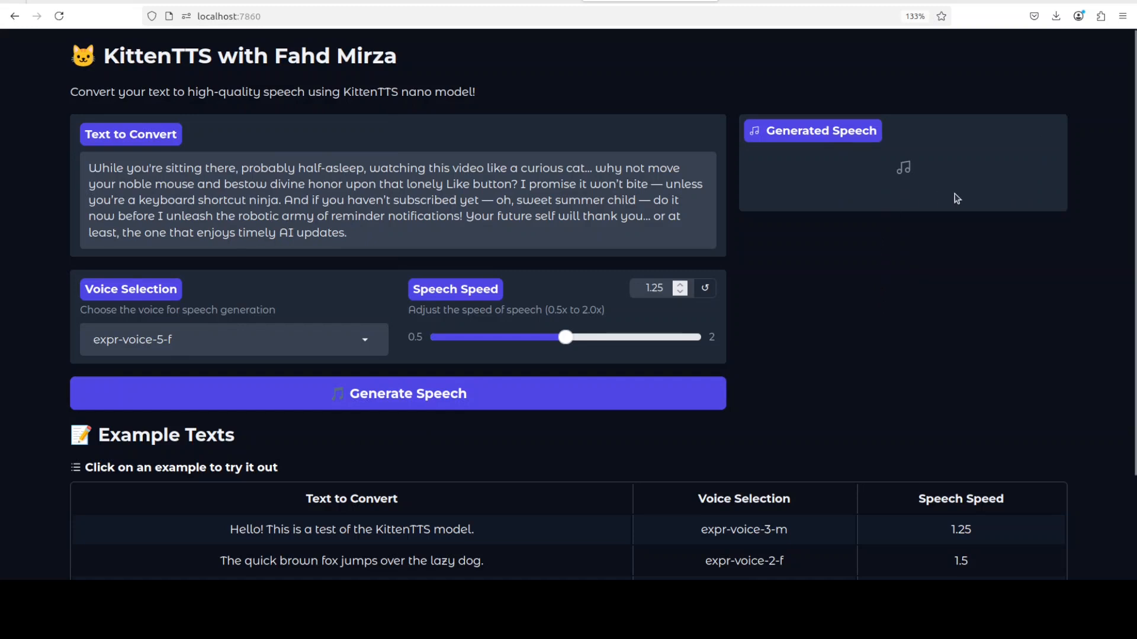
pyautogui.click(398, 393)
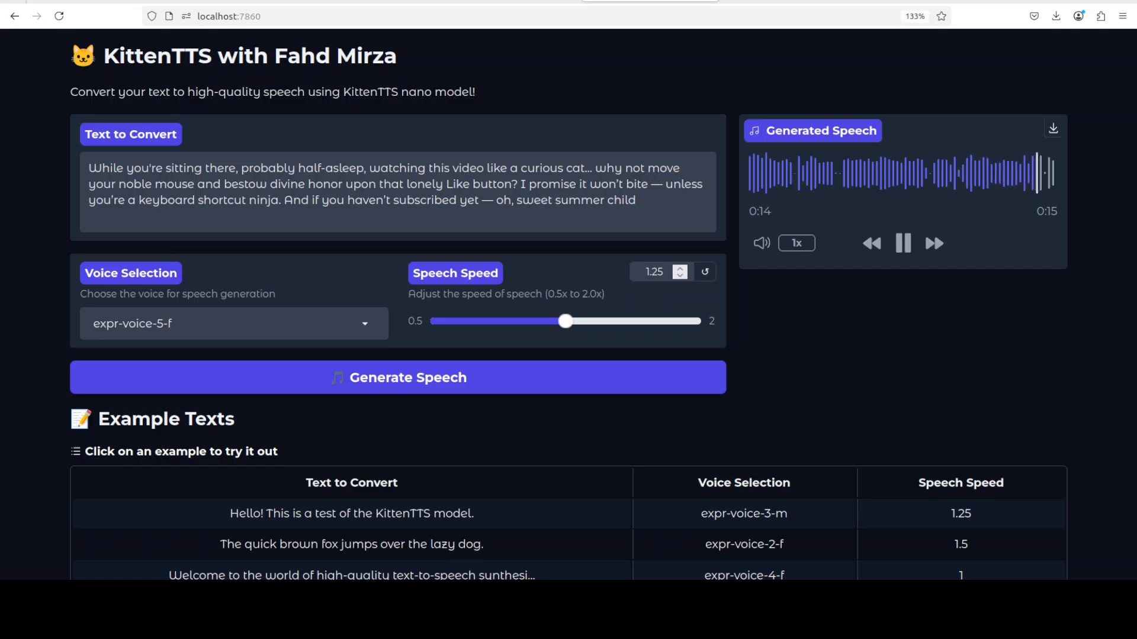
pyautogui.click(902, 243)
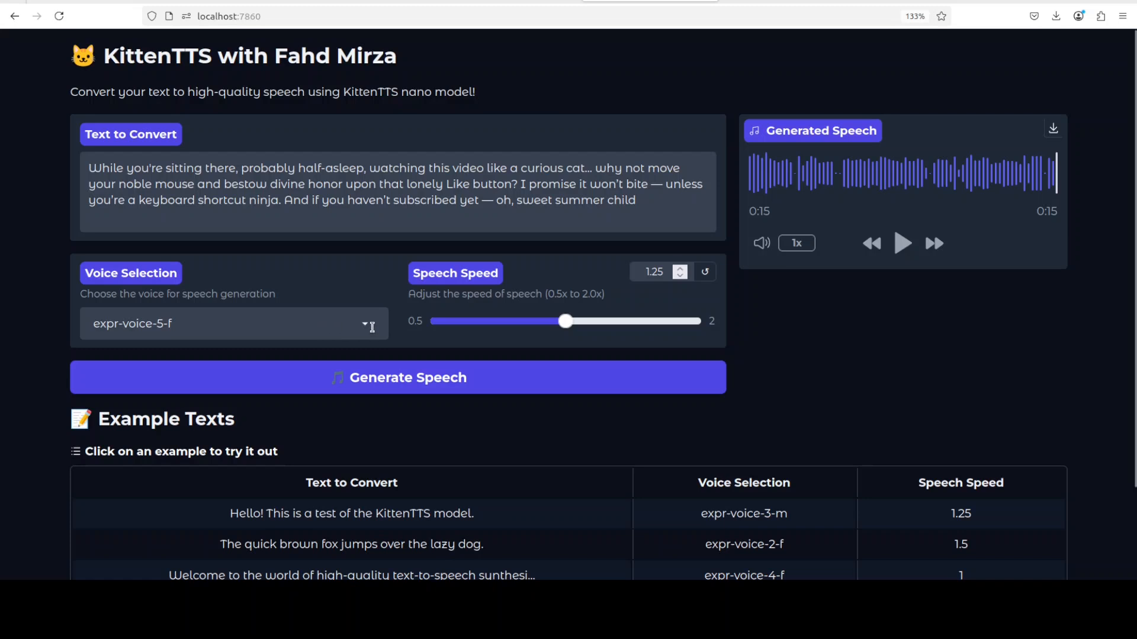
# Regenerate the subscribe passage in expr-voice-4-f, then settle the speed slider at 0.93
pyautogui.click(232, 324)
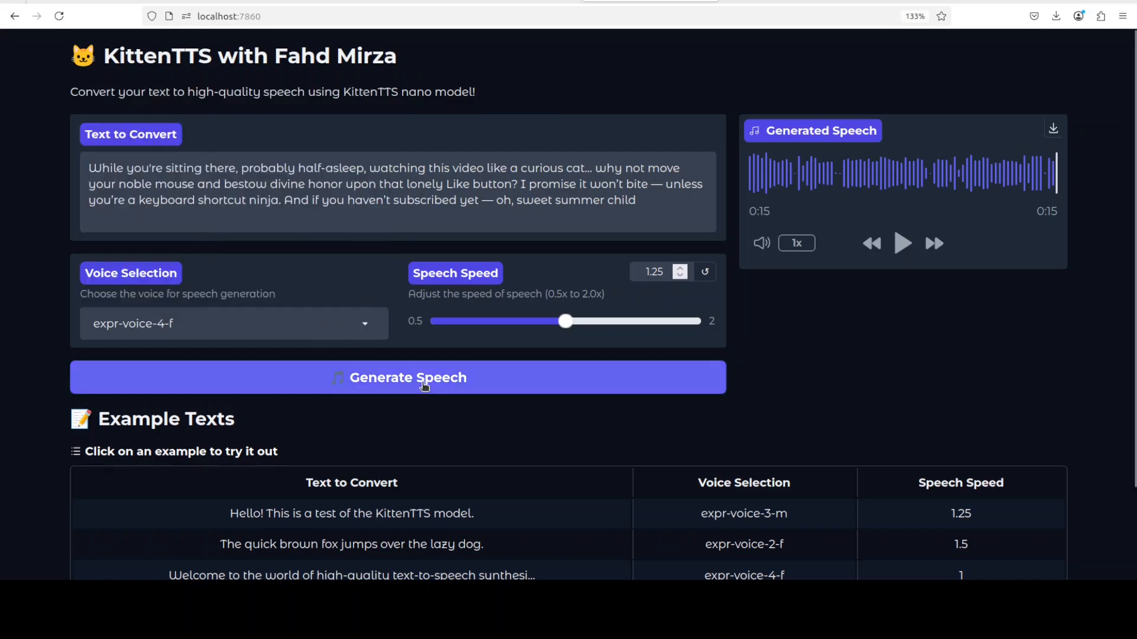
pyautogui.click(398, 377)
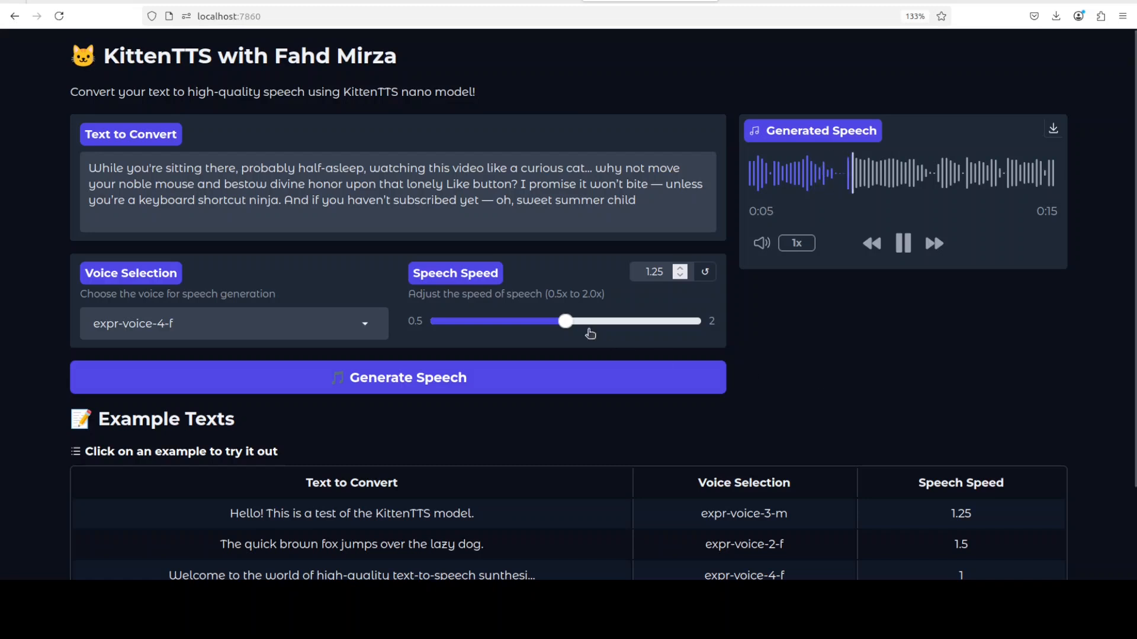
pyautogui.moveTo(564, 321); pyautogui.dragTo(616, 321)
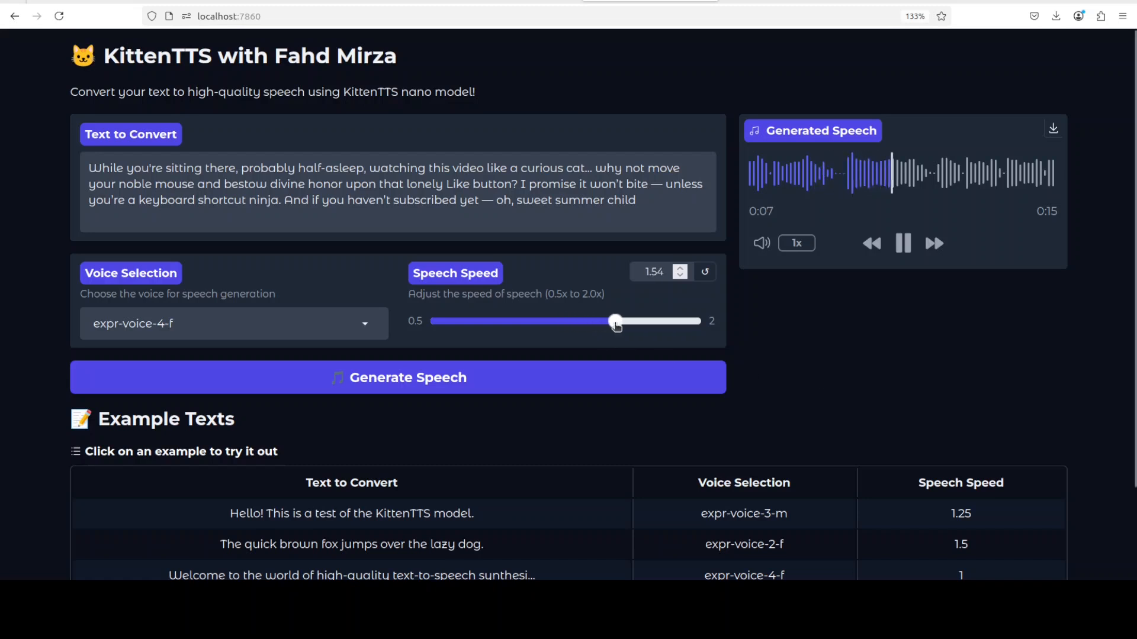
pyautogui.moveTo(616, 321); pyautogui.dragTo(523, 321)
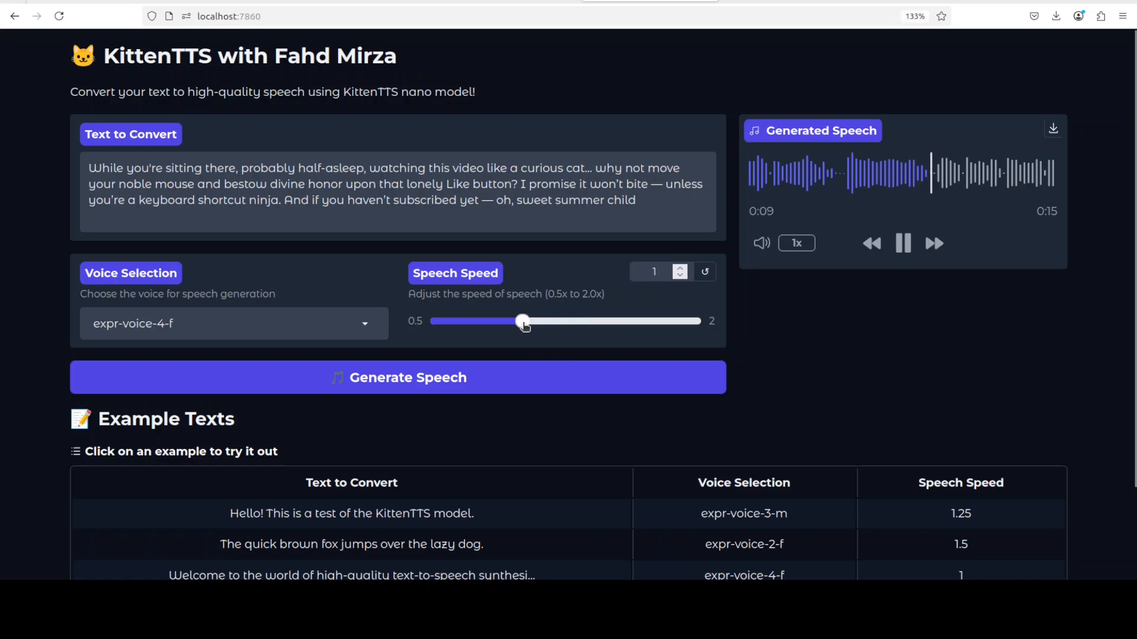
pyautogui.moveTo(522, 321); pyautogui.dragTo(509, 321)
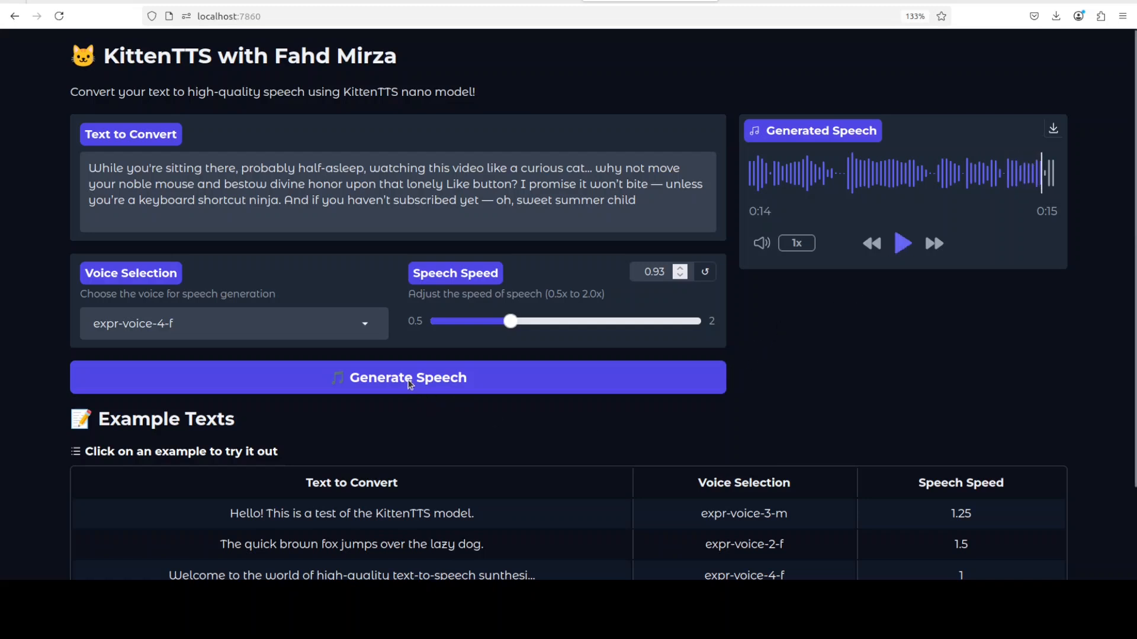
# Regenerate the subscribe passage at speed 0.93 and pause the 18-second clip at fifteen seconds
pyautogui.click(398, 377)
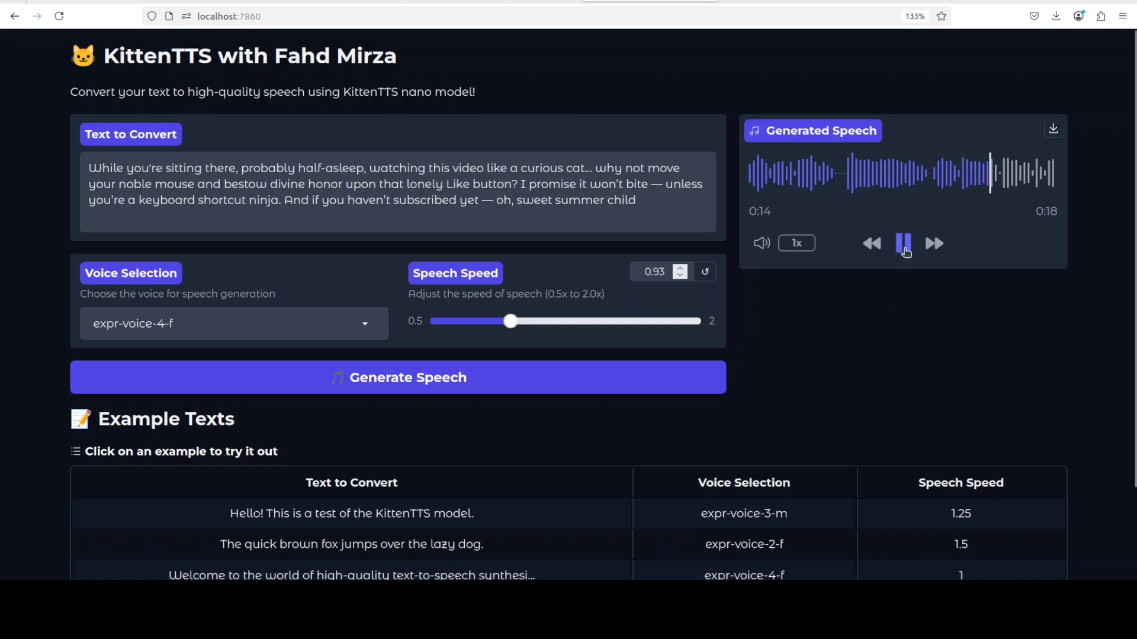
pyautogui.click(904, 243)
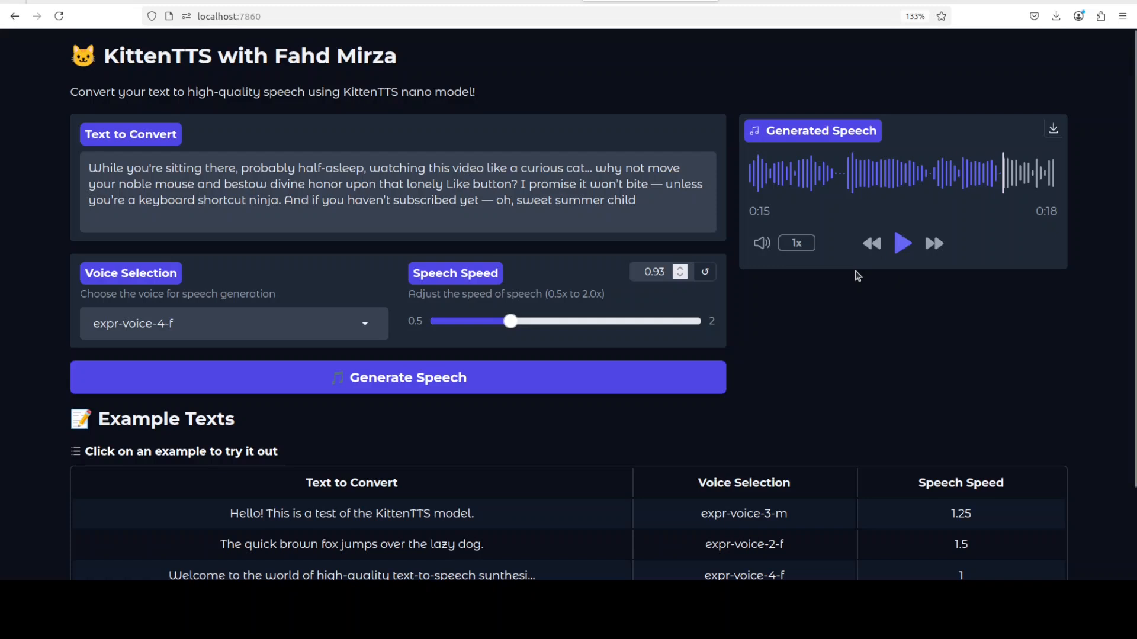
pyautogui.moveTo(856, 255)
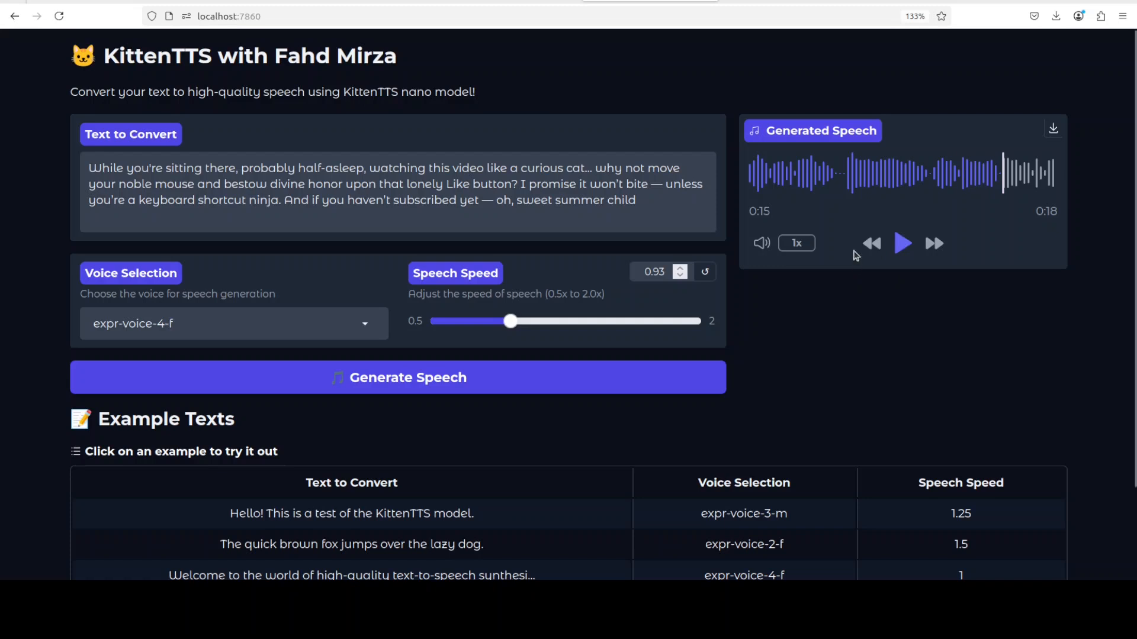